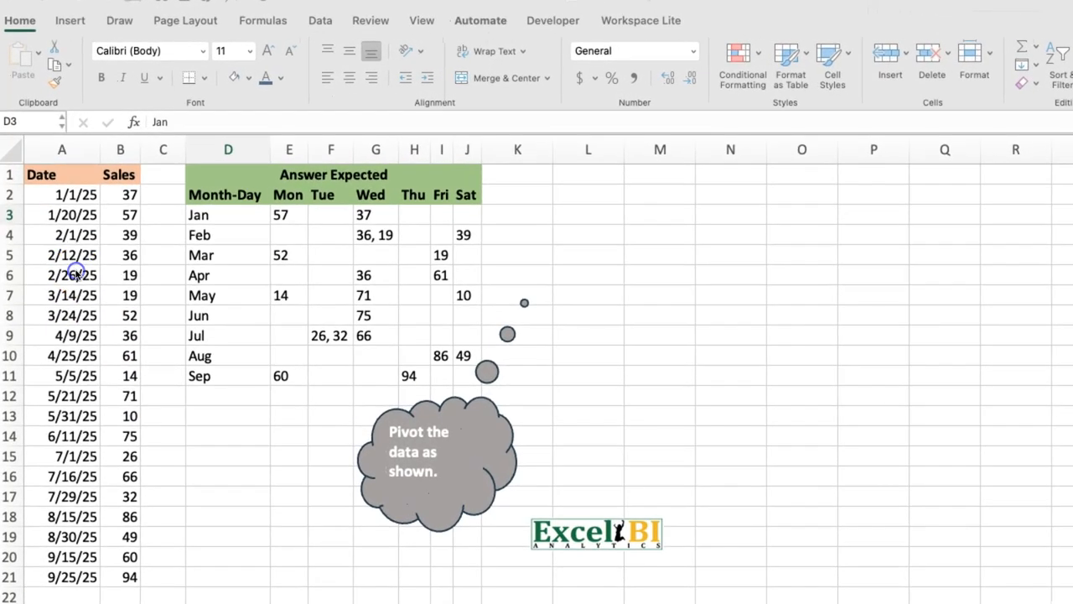
# Review the sales dates and the expected month-by-Mon–Sat table, then type =PIVOTBY in M2
pyautogui.click(62, 174)
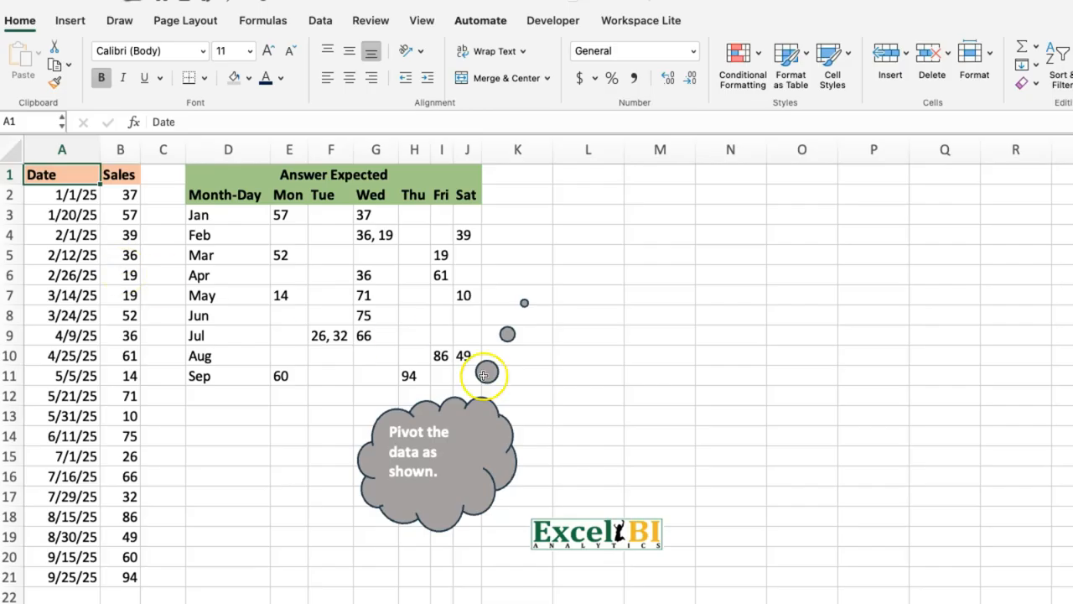
pyautogui.click(436, 461)
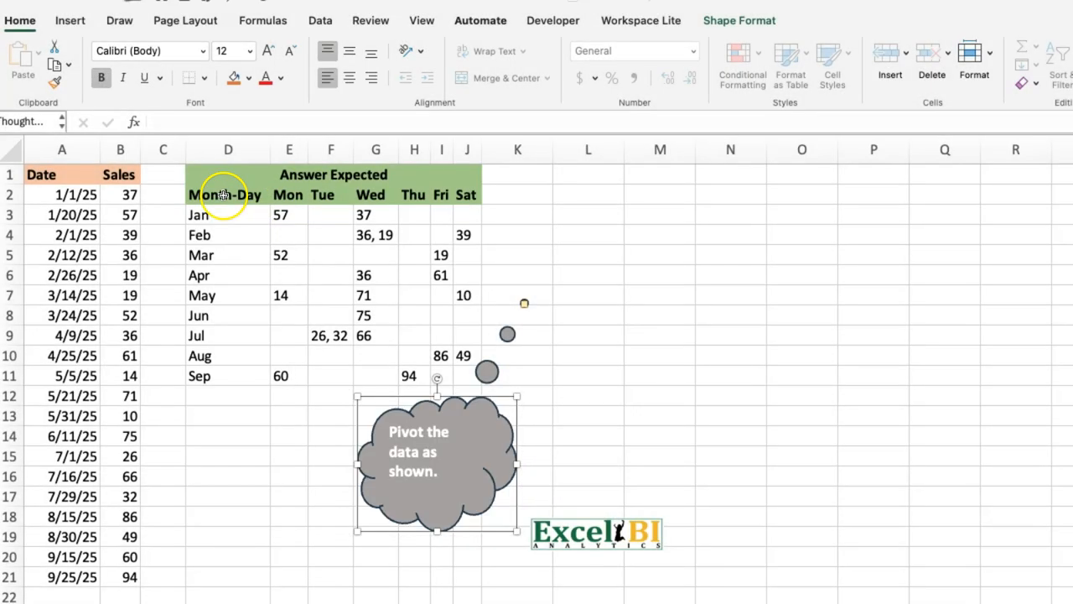
pyautogui.click(228, 214)
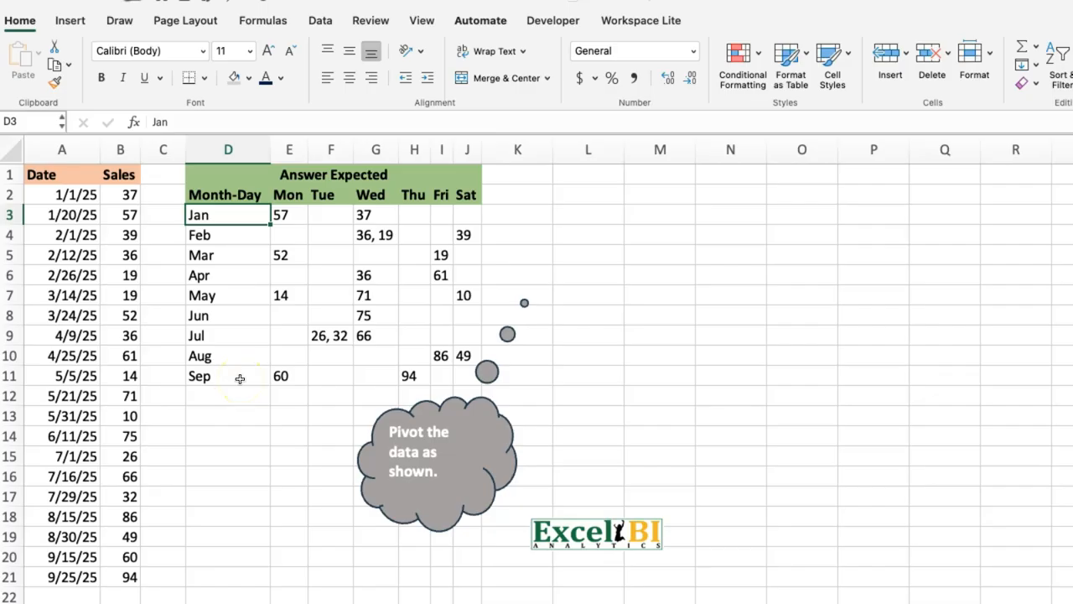
pyautogui.moveTo(288, 195); pyautogui.dragTo(467, 195)
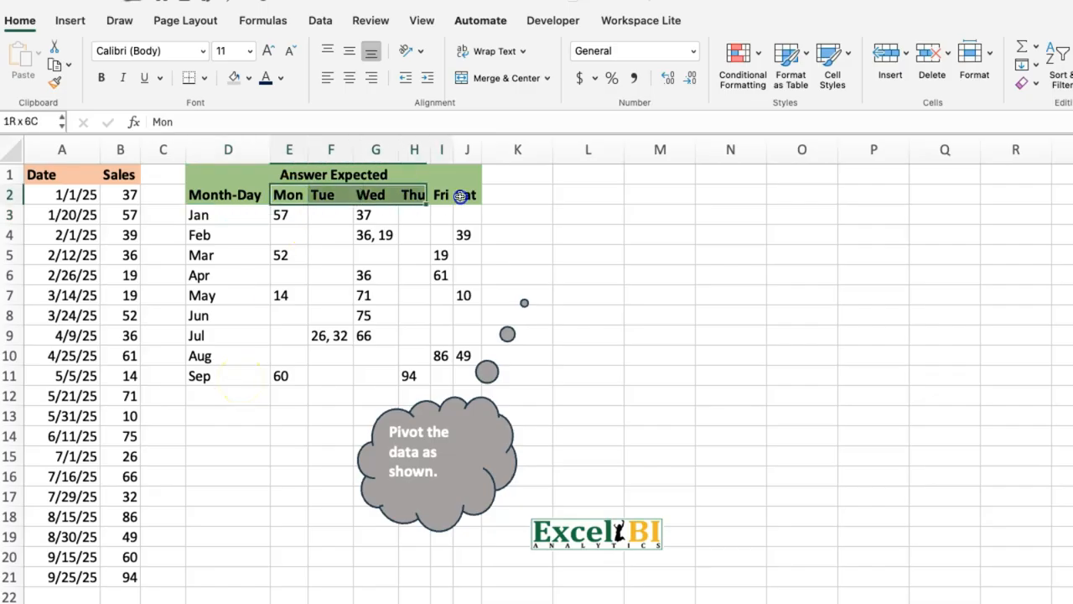
pyautogui.click(289, 195)
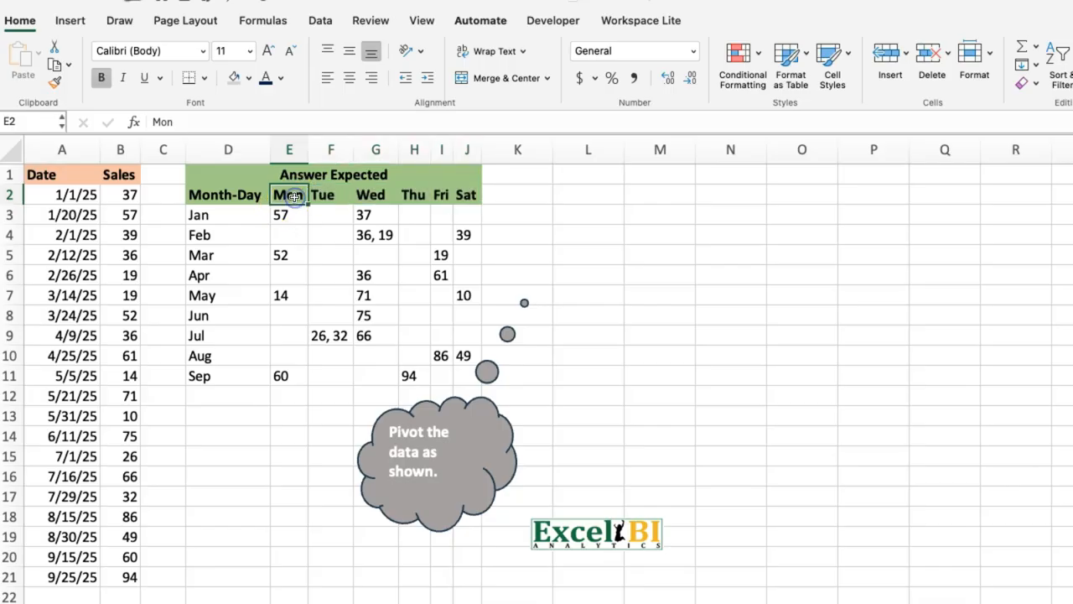
pyautogui.moveTo(268, 222)
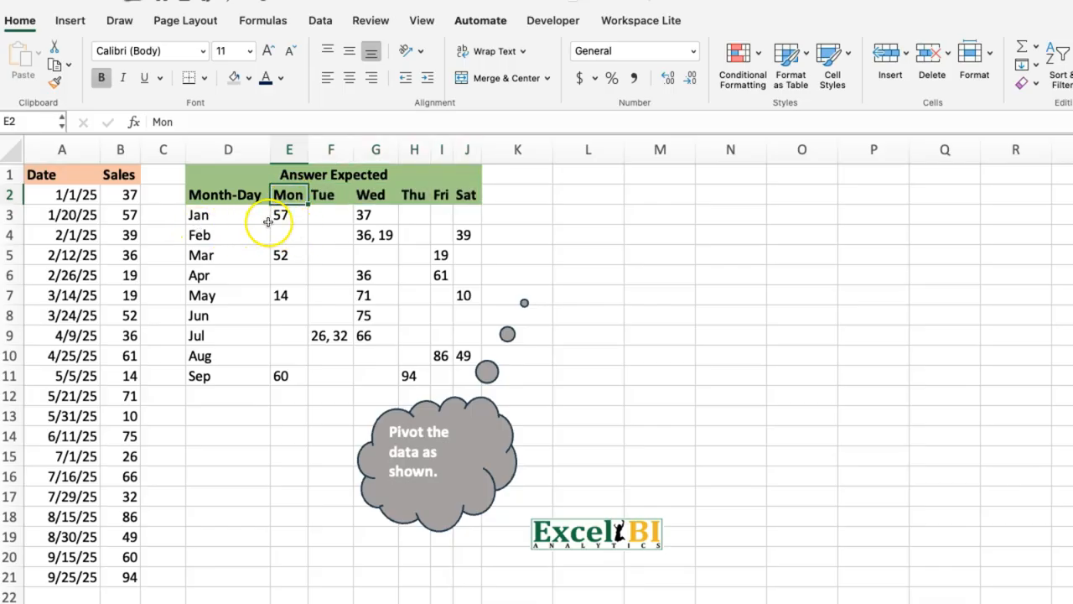
pyautogui.click(289, 215)
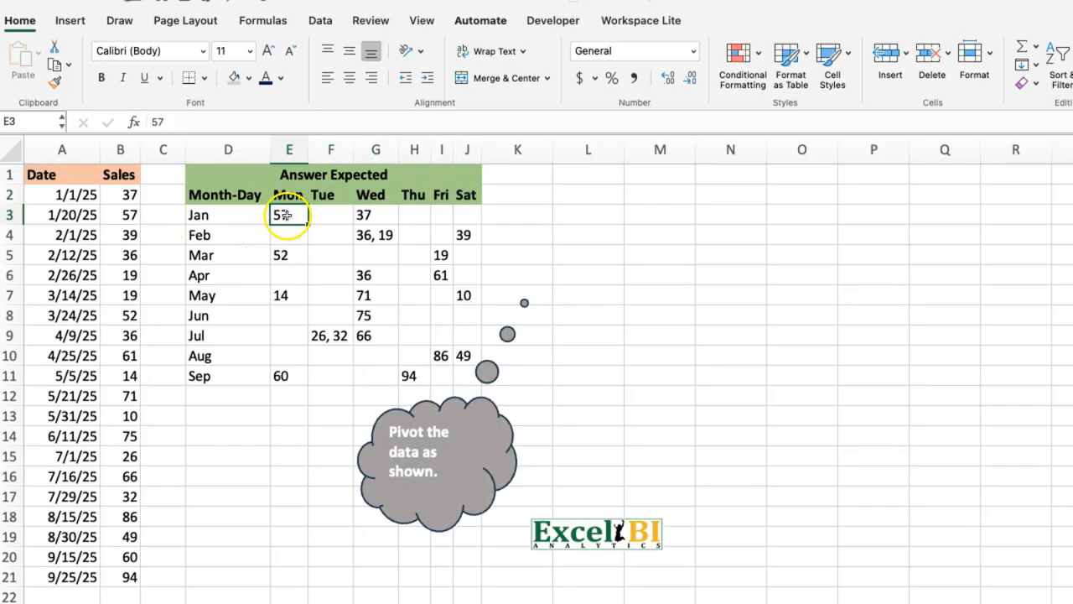
pyautogui.click(376, 235)
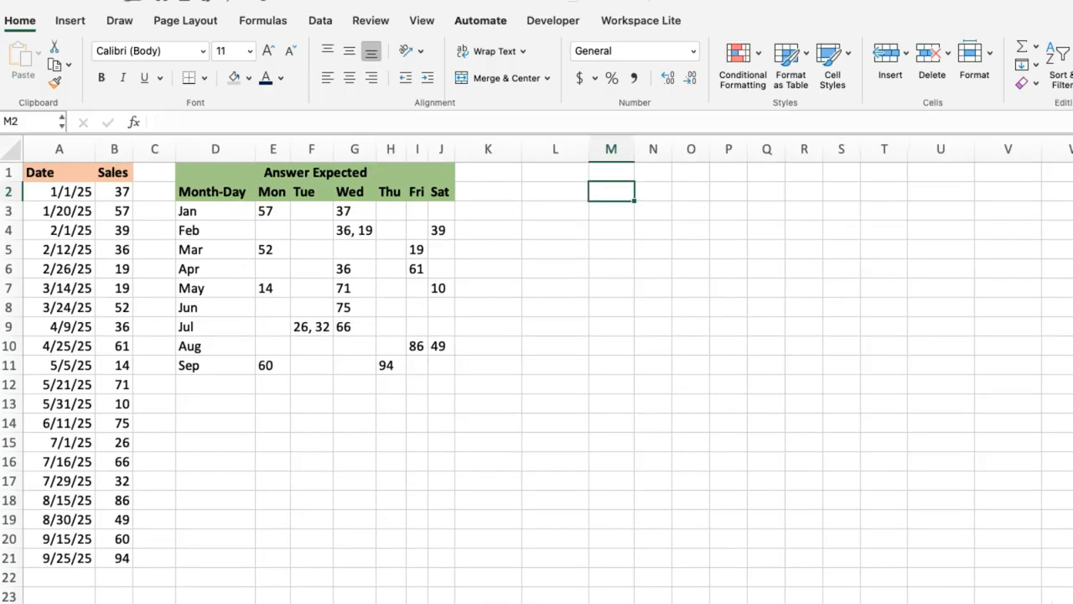
pyautogui.moveTo(653, 289)
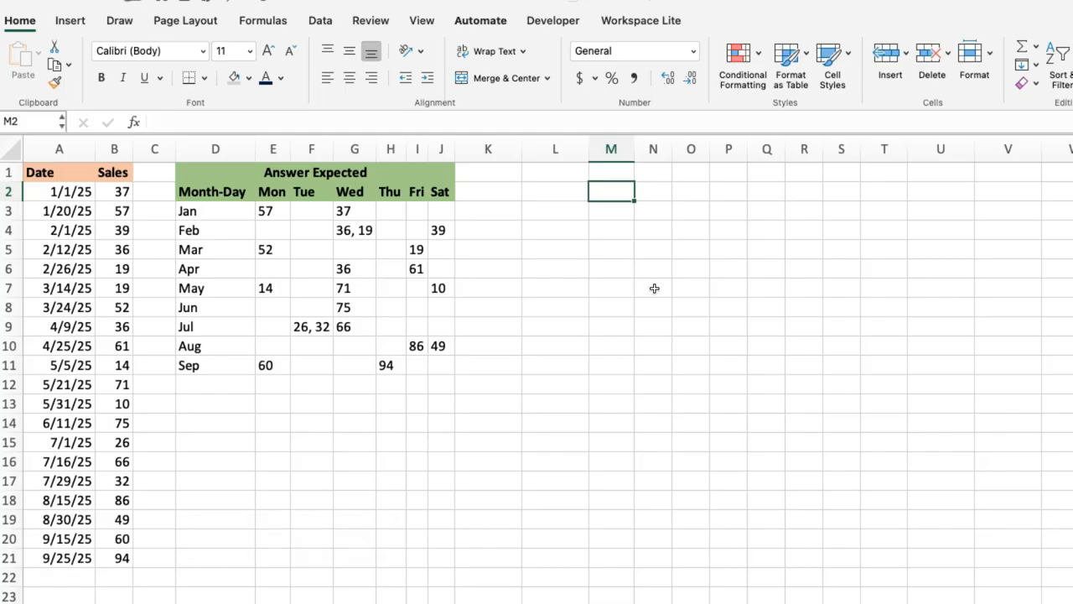
pyautogui.write('=pivotby')
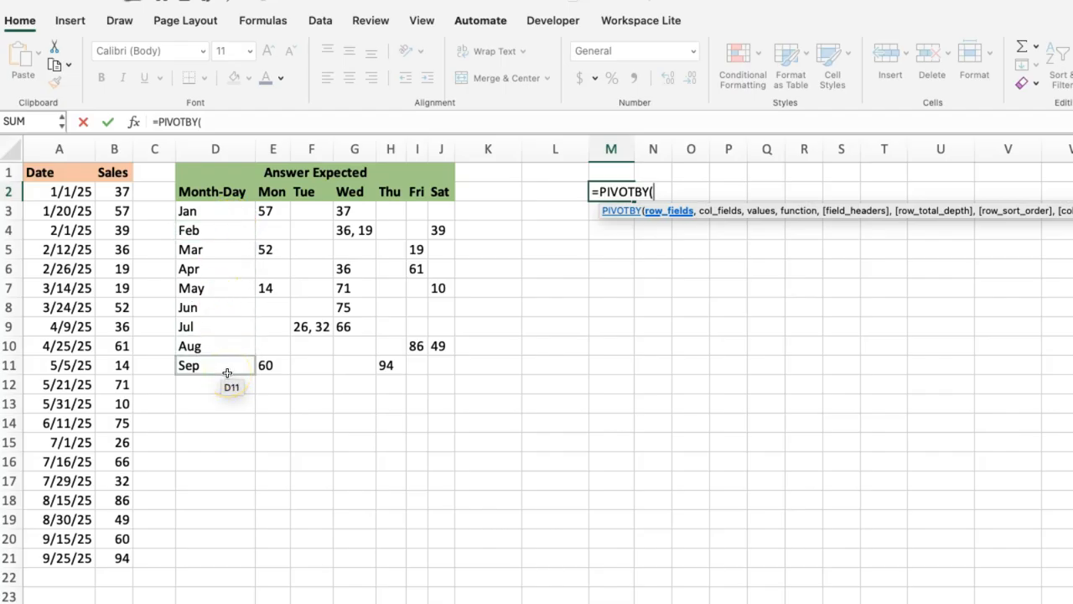
pyautogui.moveTo(99, 257)
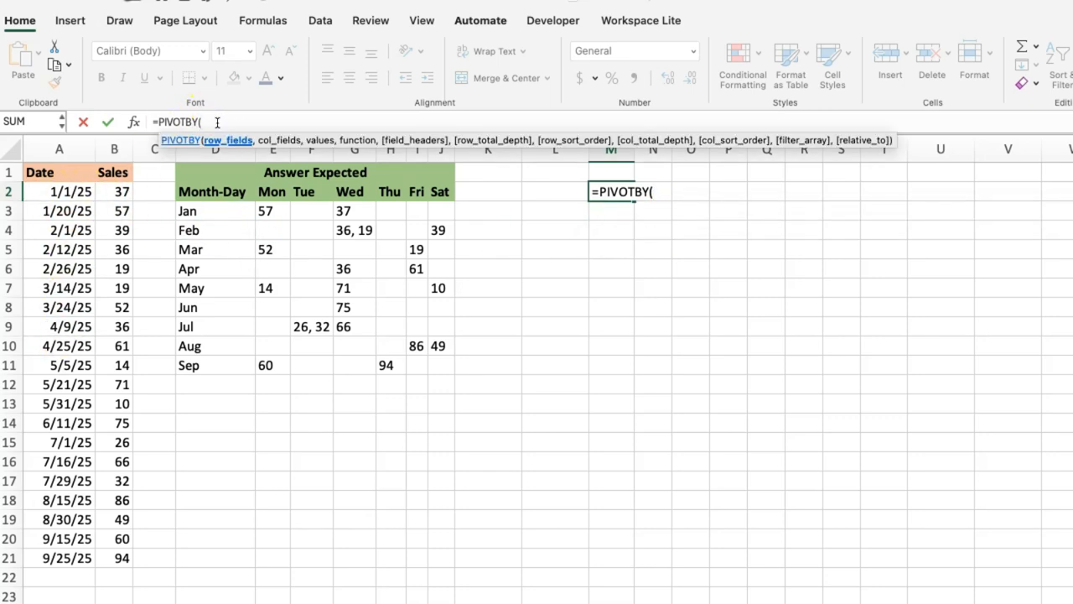
# Enter TEXT(A2:A21,"mmm") as the month-name row field, followed by a comma
pyautogui.write('tetx')
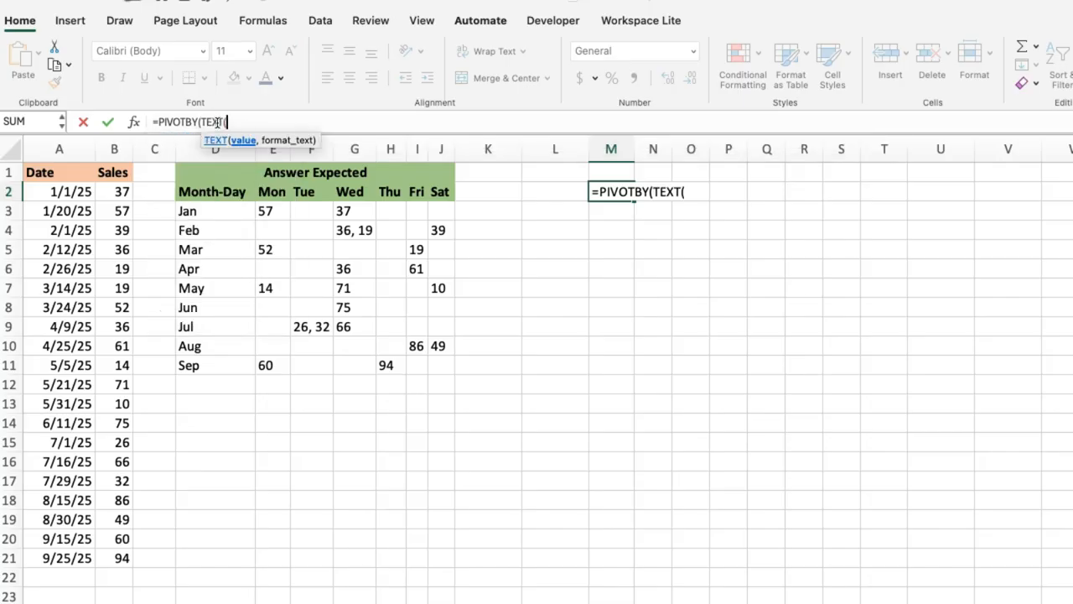
pyautogui.click(59, 191)
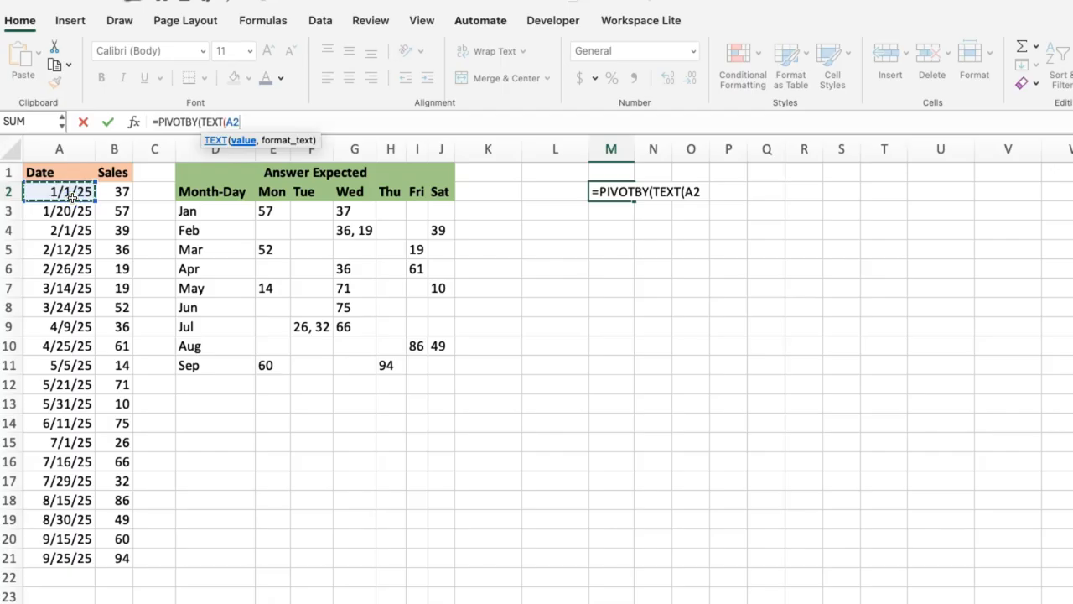
pyautogui.write(':A21,"')
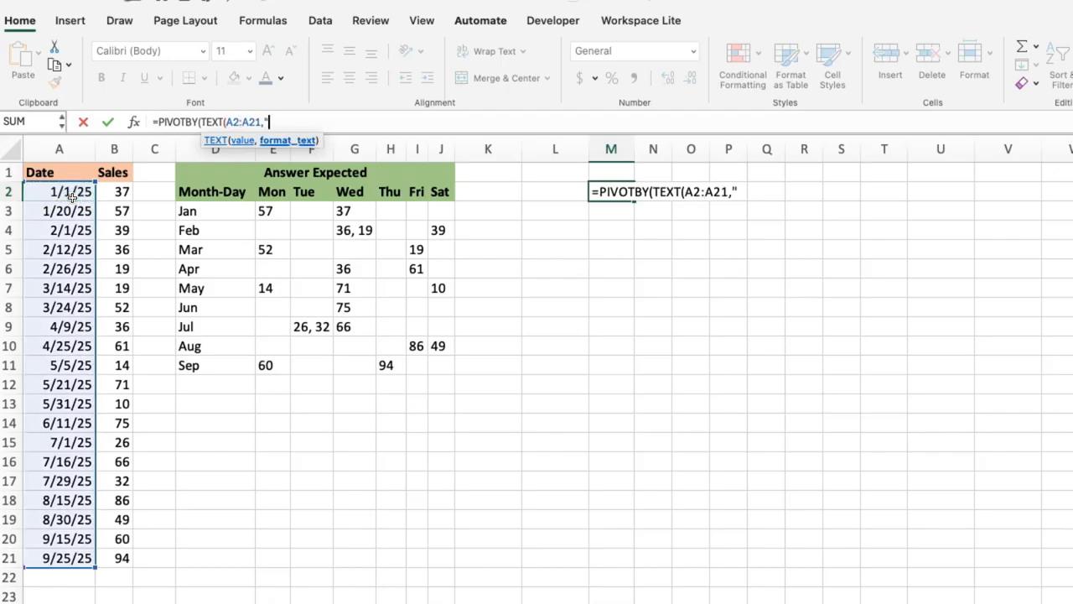
pyautogui.write('mmm")')
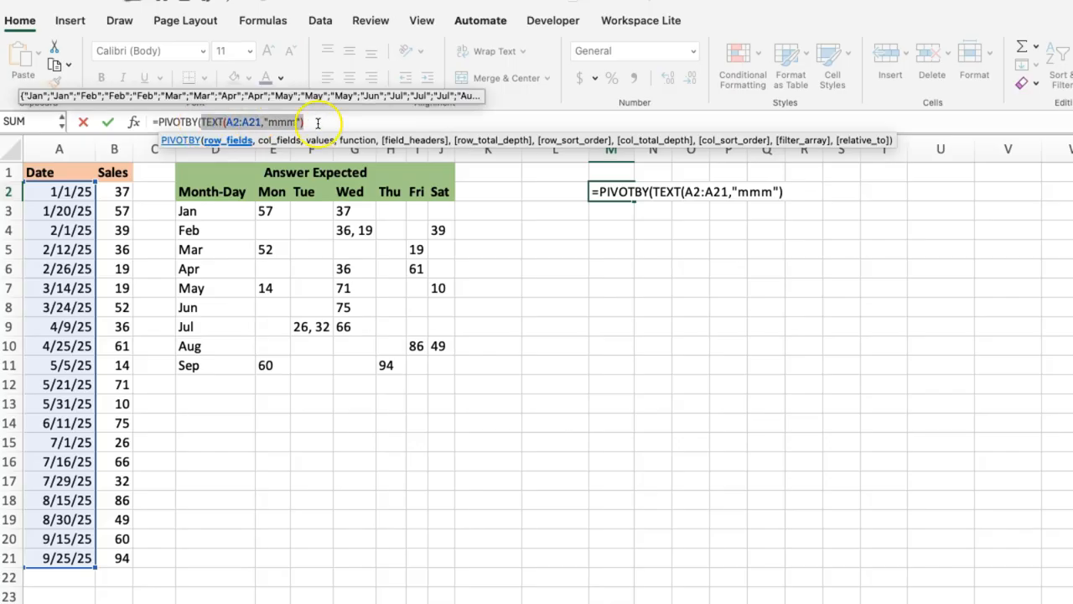
pyautogui.moveTo(467, 110)
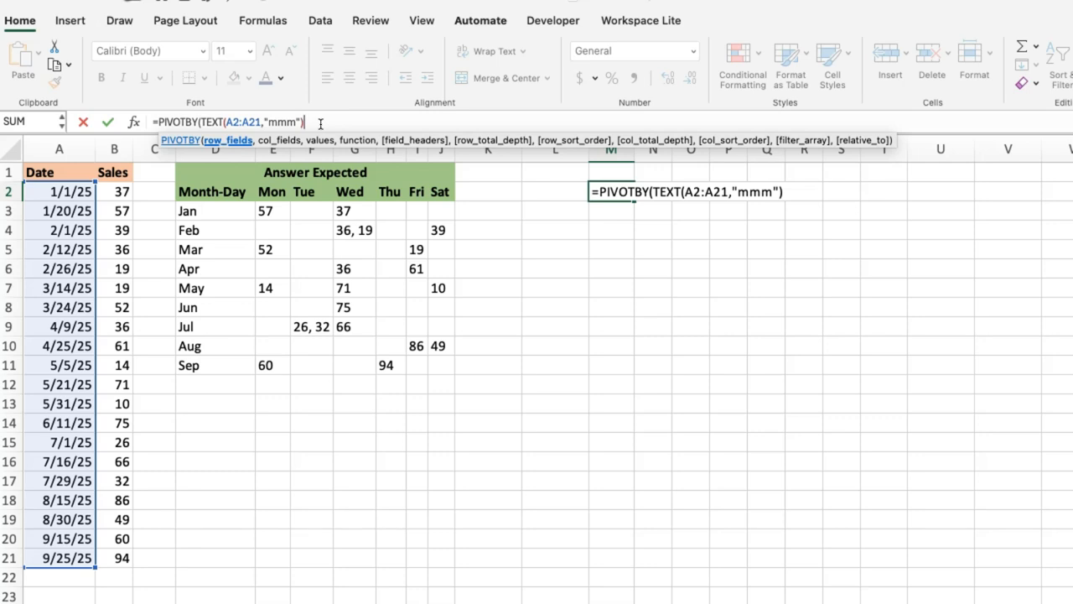
pyautogui.write(',')
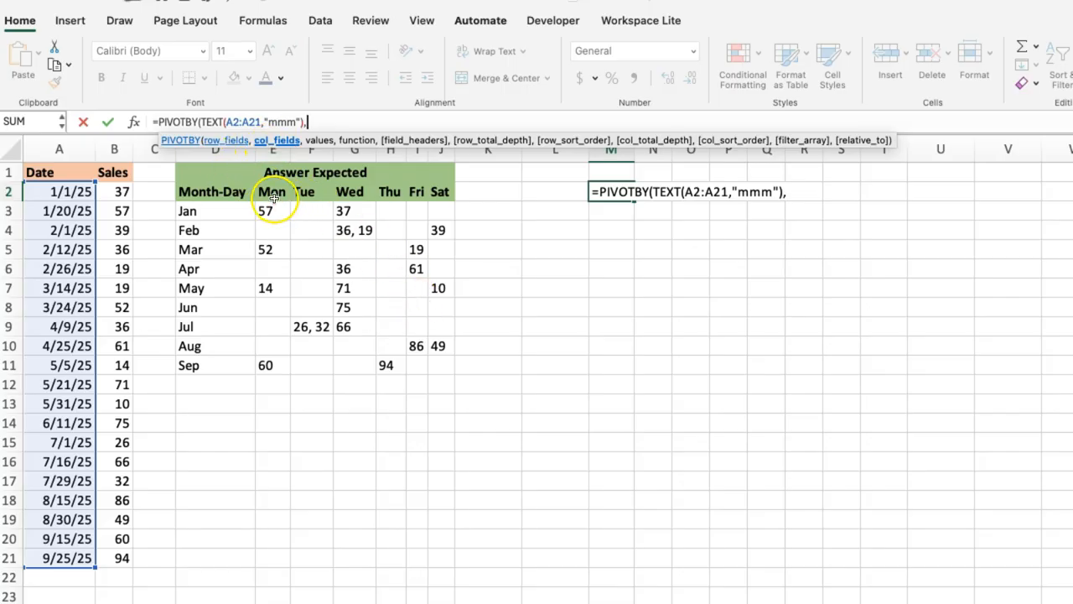
pyautogui.moveTo(442, 191)
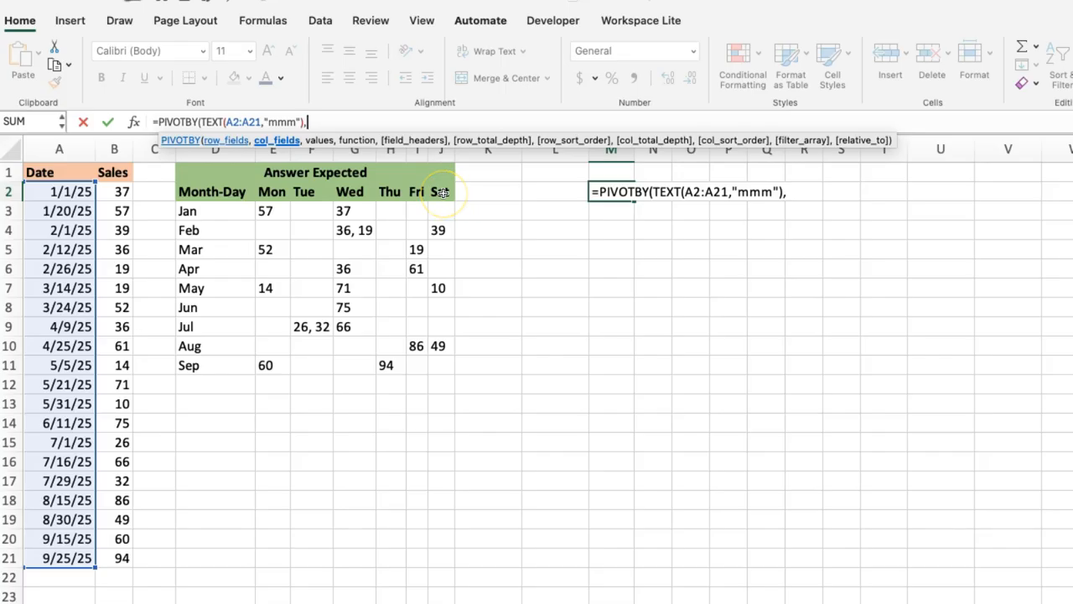
pyautogui.moveTo(306, 201)
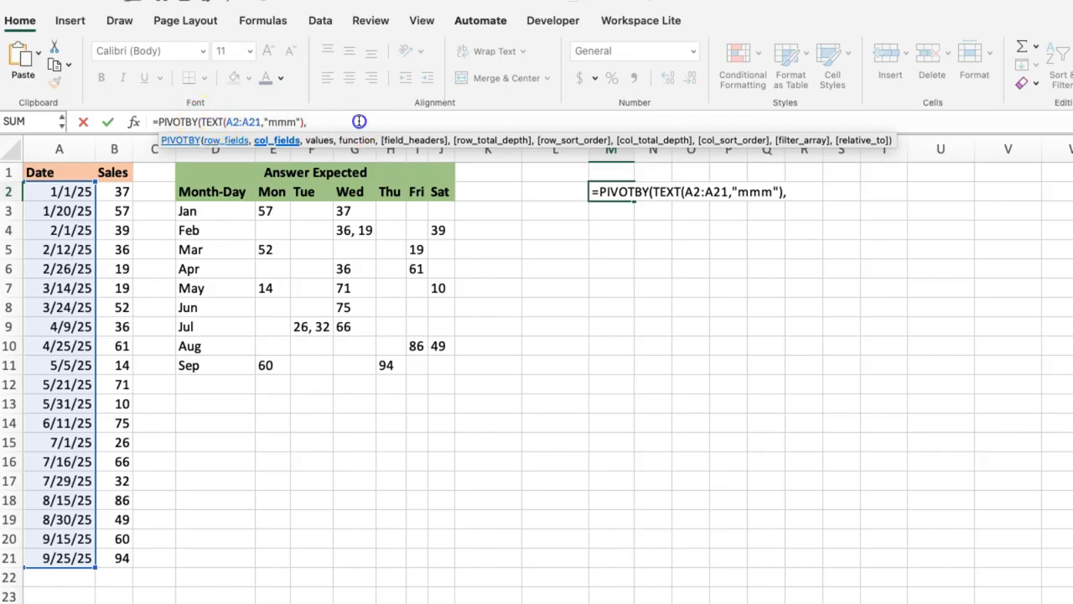
# Add TEXT(A2:A21,"ddd") weekday names as the column field argument
pyautogui.write('TEXT(A2:A21,"mmm"),')
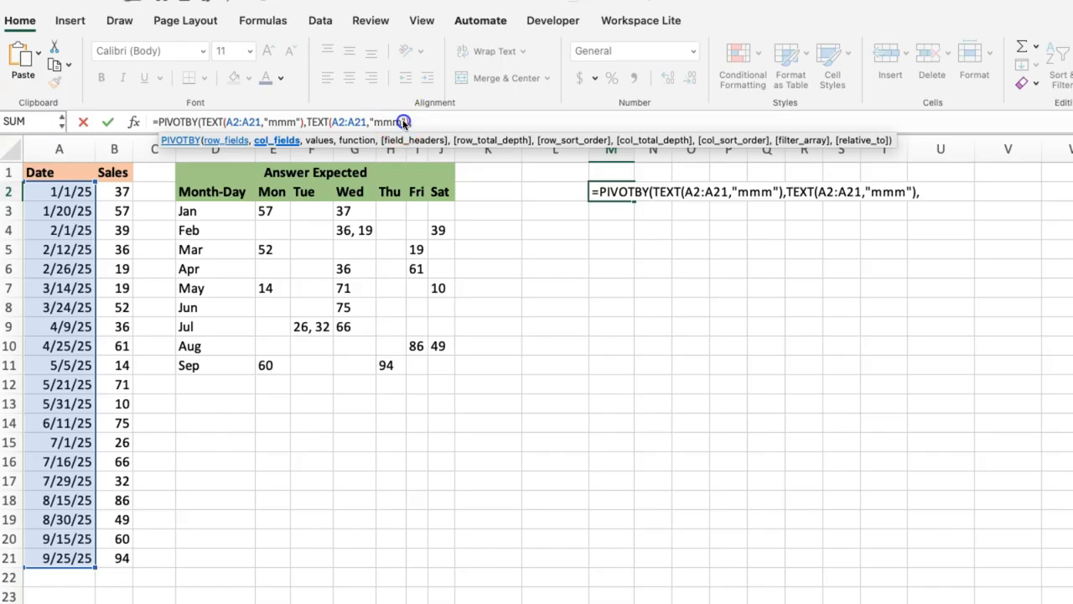
pyautogui.press('backspace')
pyautogui.write('ddd')
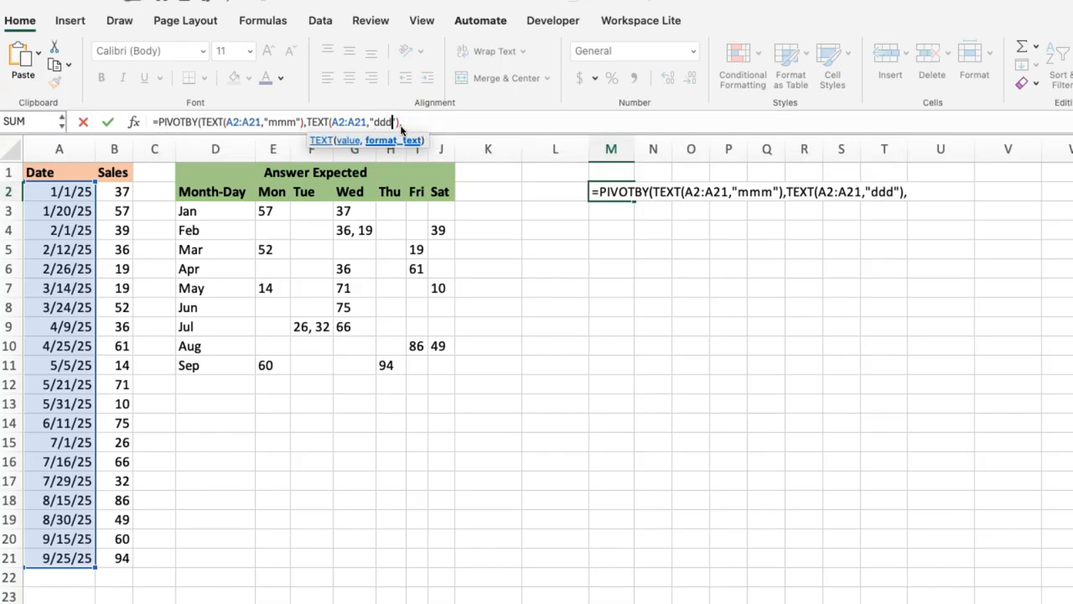
pyautogui.write(',')
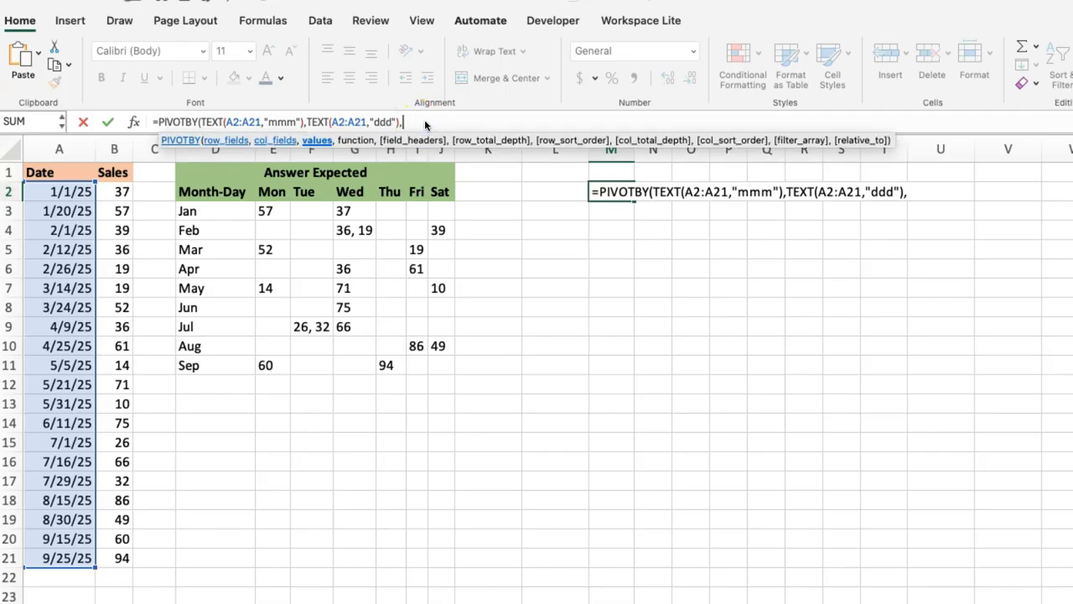
pyautogui.moveTo(325, 140)
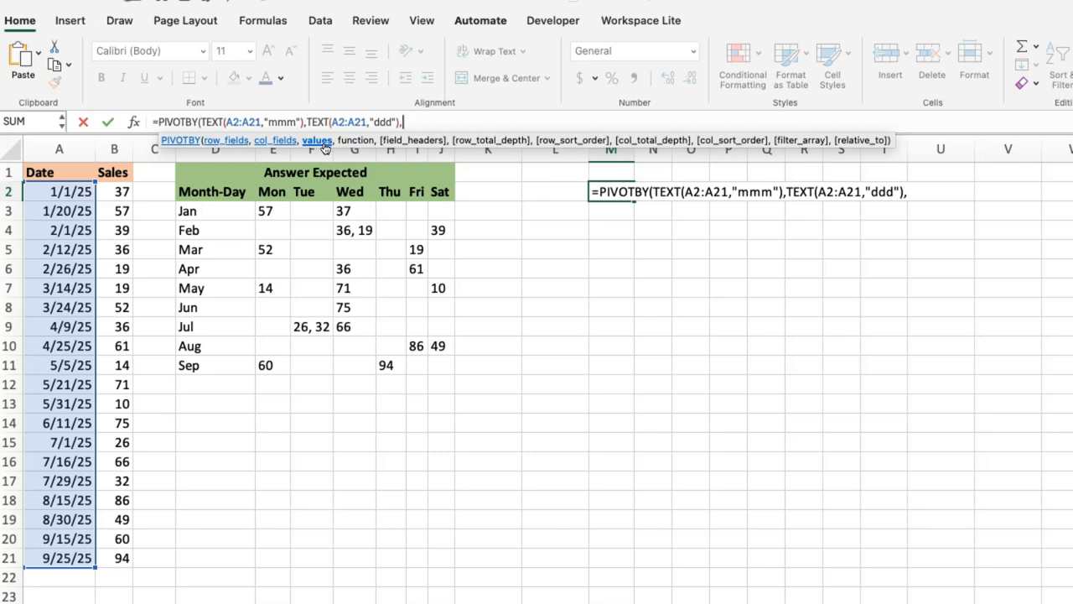
pyautogui.click(114, 191)
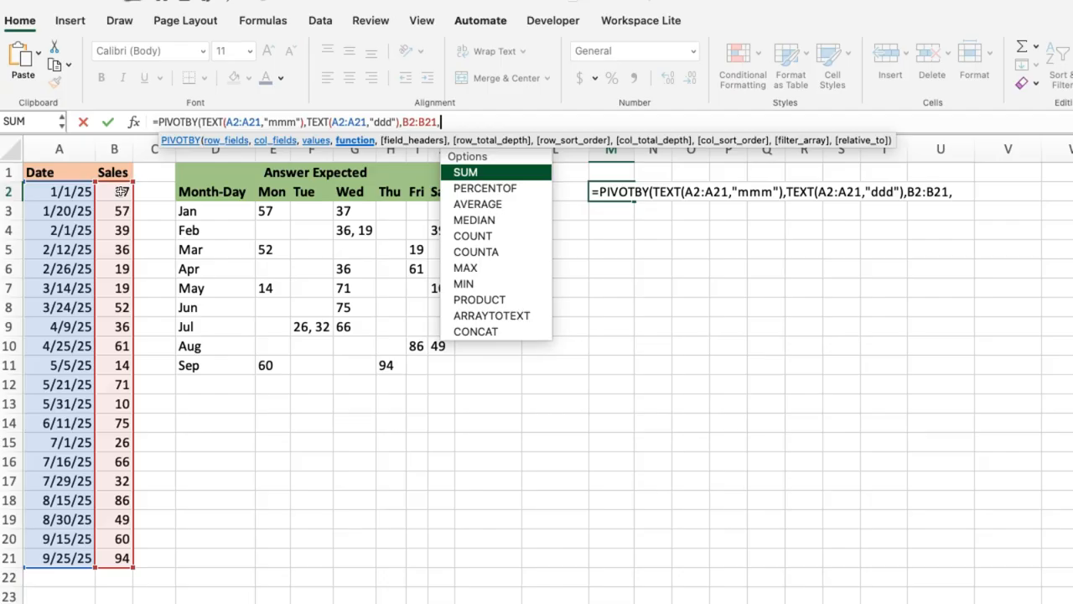
# Choose ARRAYTOTEXT as the function combining the B2:B21 sales values
pyautogui.click(493, 315)
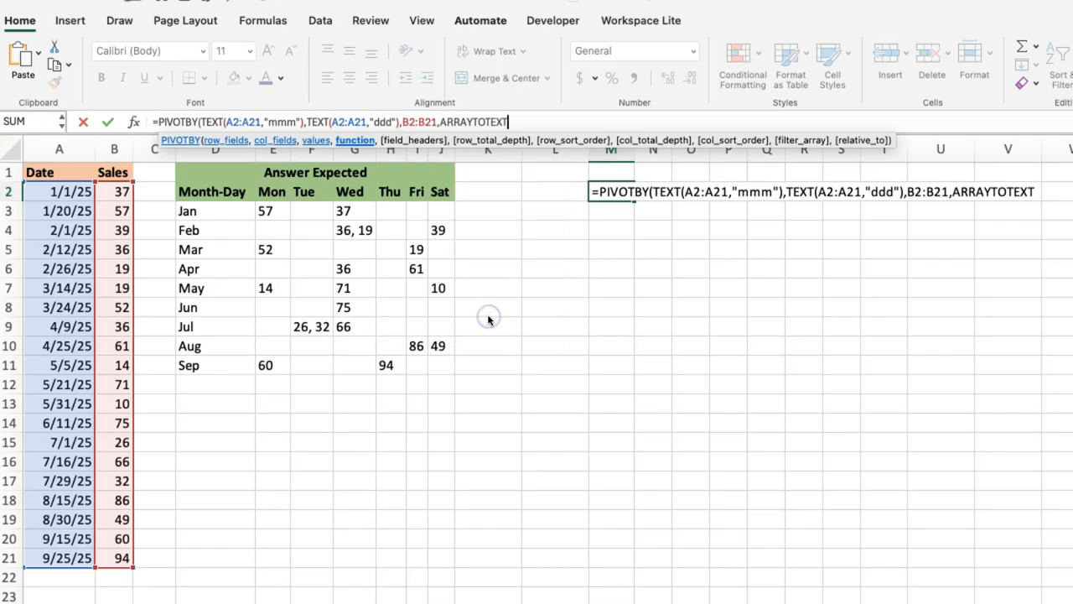
pyautogui.moveTo(489, 316)
pyautogui.write(',')
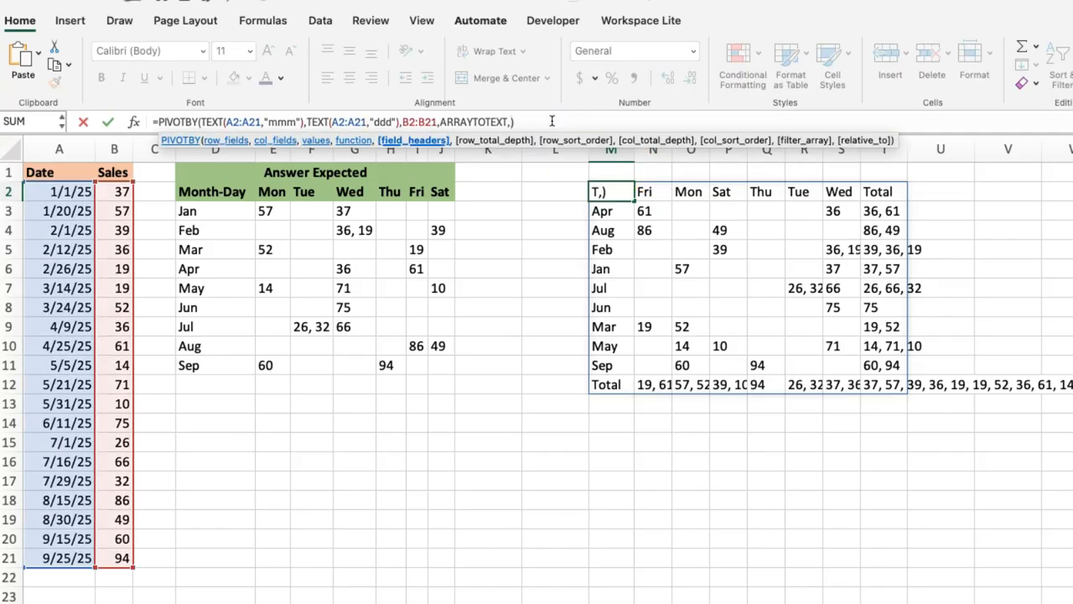
pyautogui.write('0,')
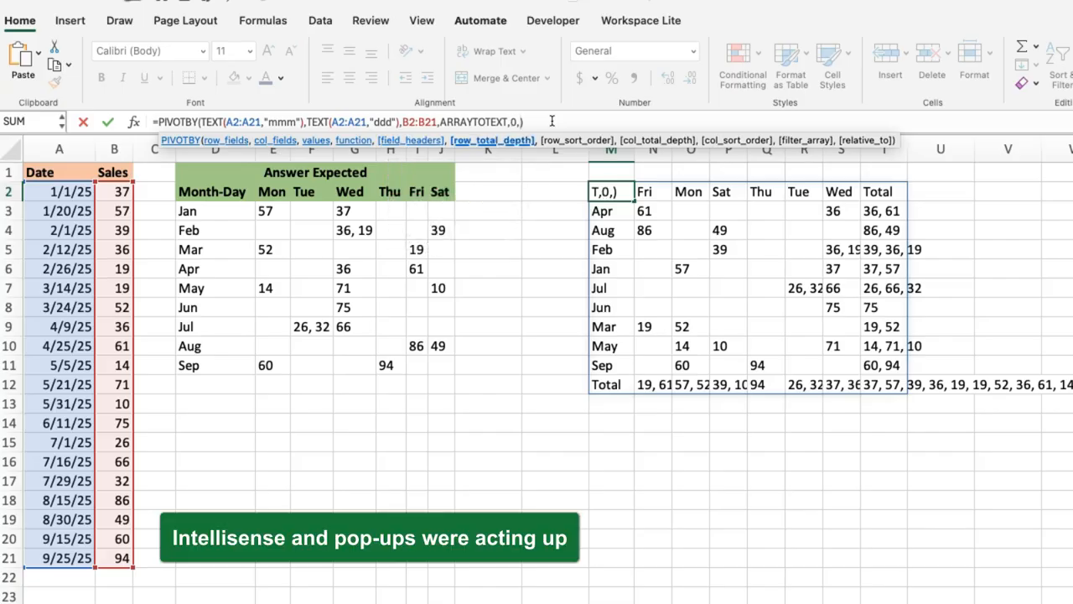
pyautogui.write('0,,')
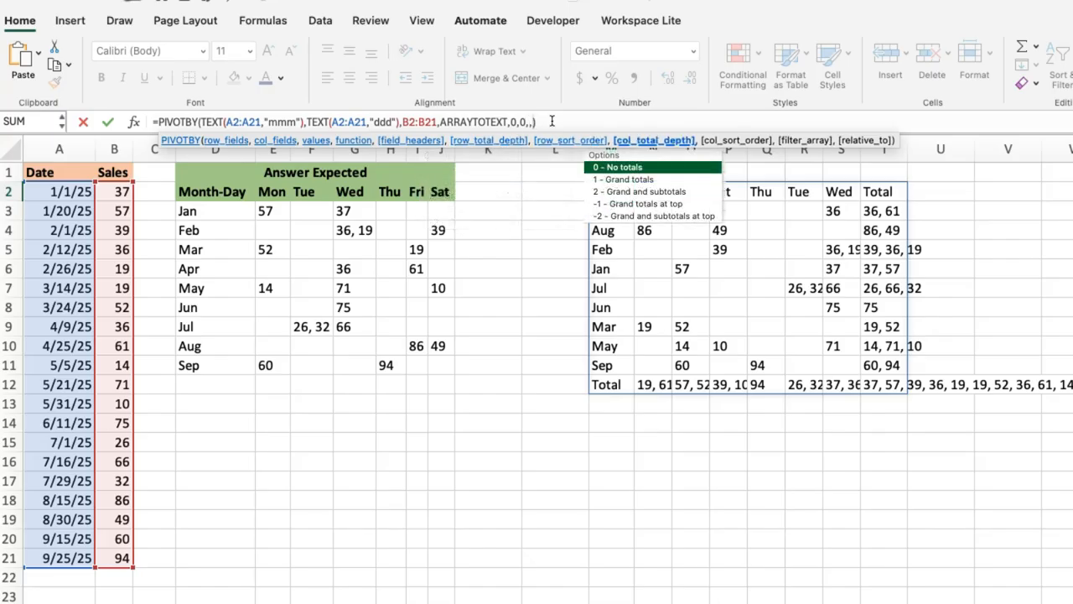
pyautogui.click(623, 166)
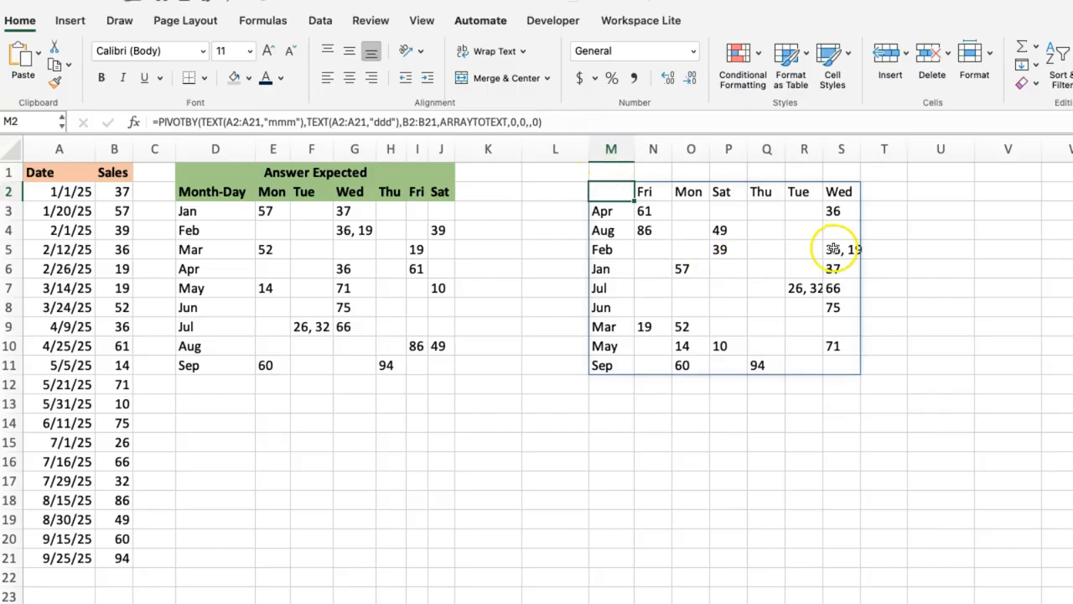
pyautogui.moveTo(759, 294)
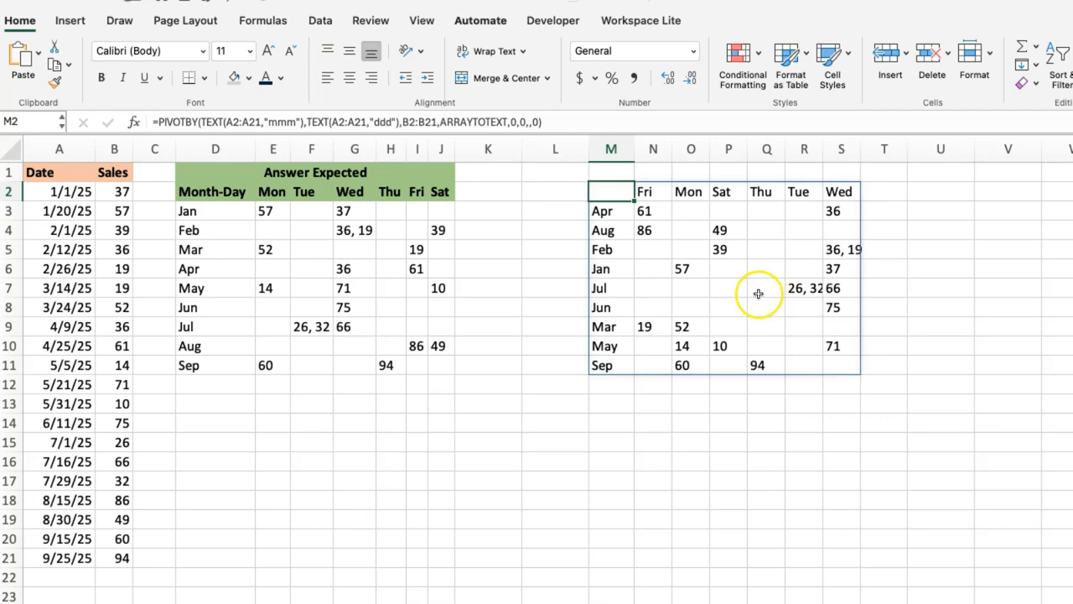
pyautogui.moveTo(384, 208)
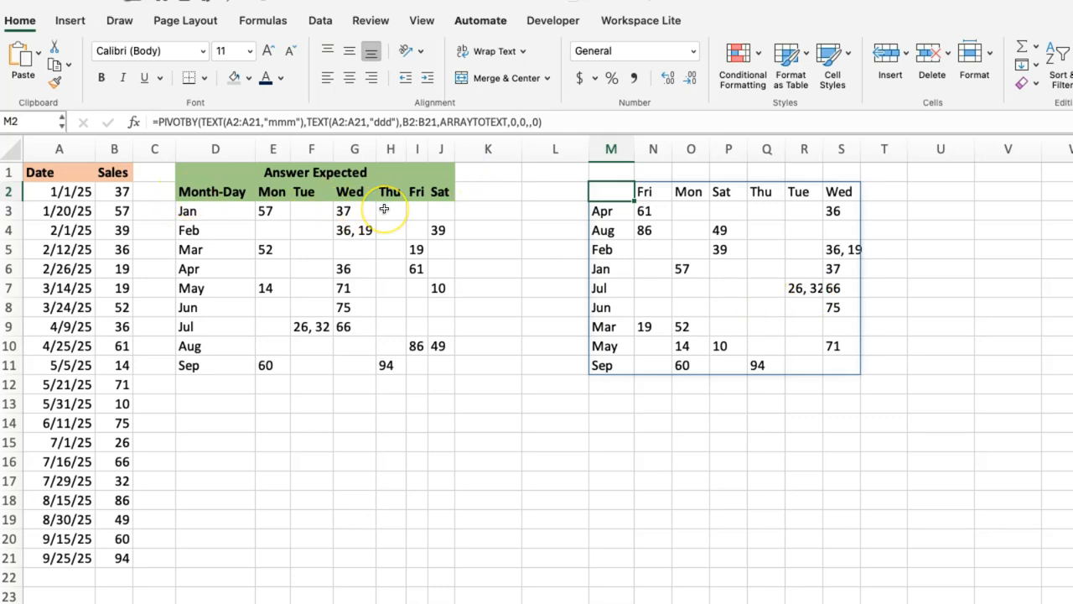
pyautogui.moveTo(384, 208)
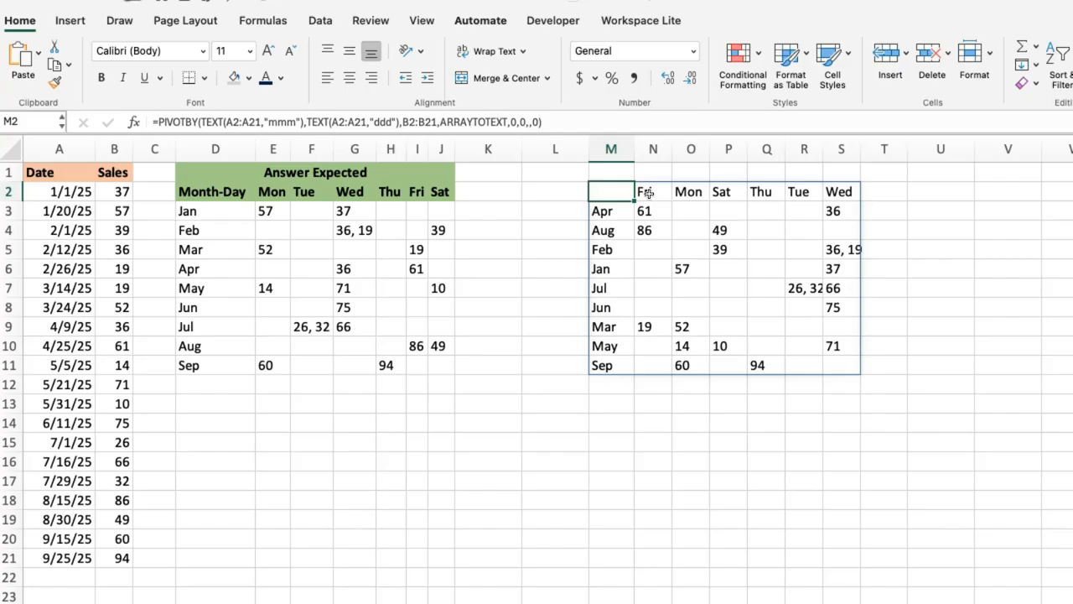
pyautogui.click(653, 192)
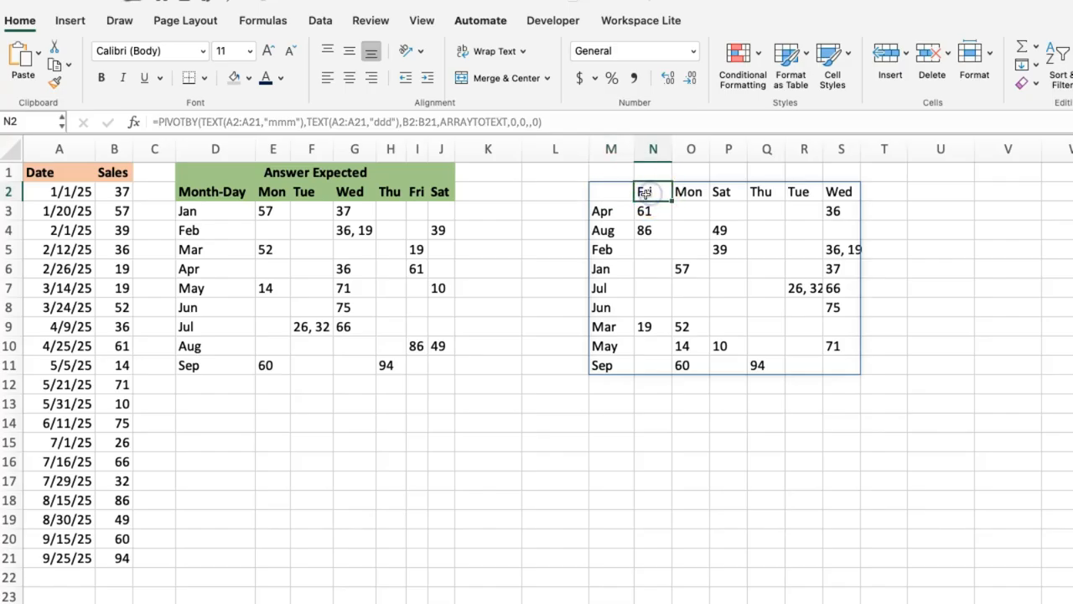
pyautogui.click(611, 210)
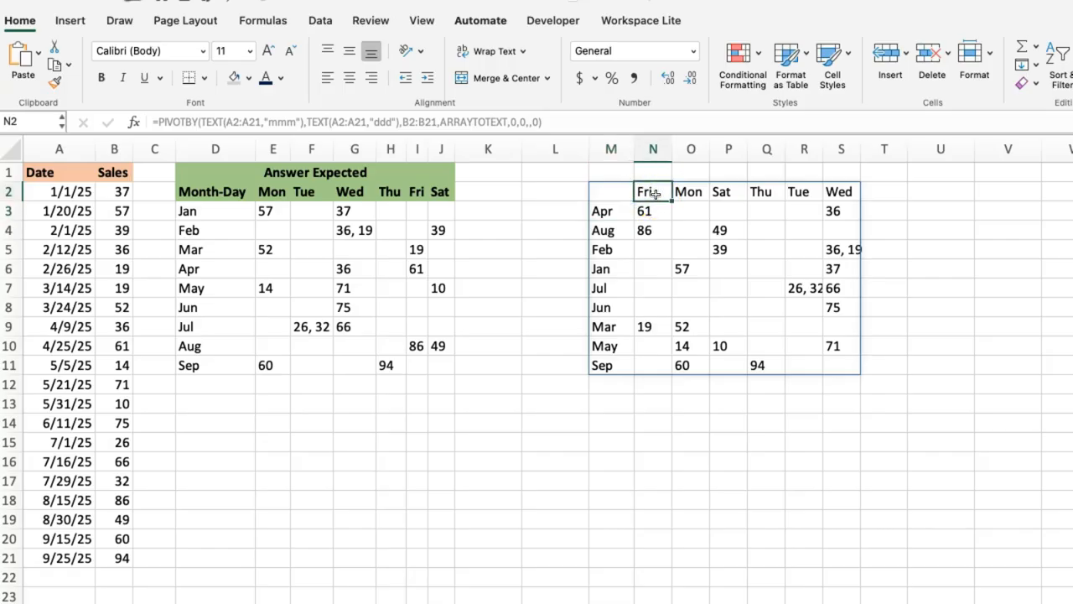
pyautogui.click(610, 211)
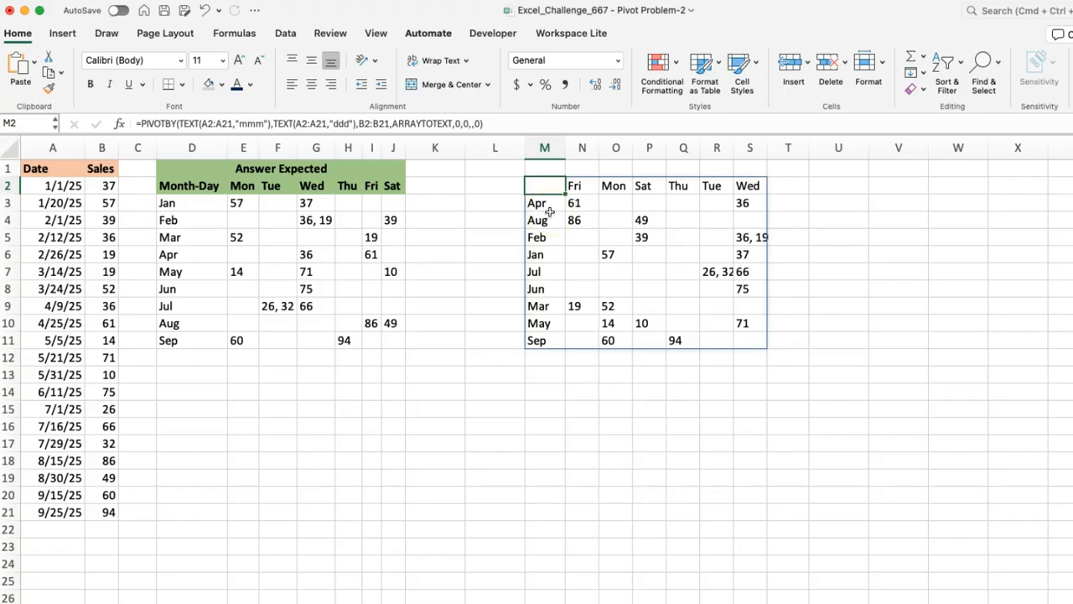
# Check the alphabetically ordered month rows and reopen the M2 formula for editing
pyautogui.click(544, 202)
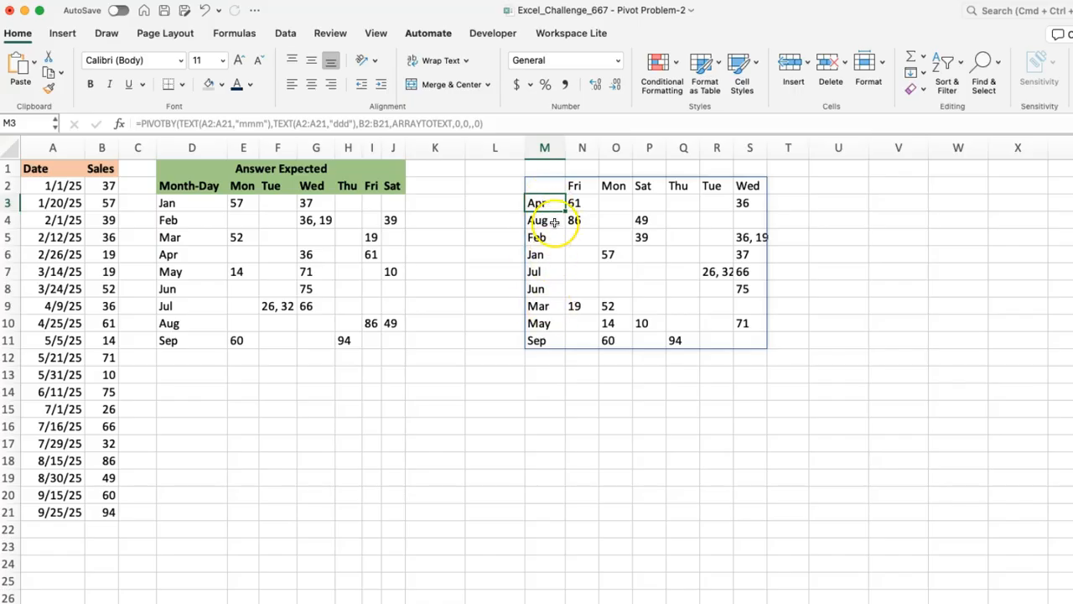
pyautogui.click(544, 185)
pyautogui.write('(HSTACK')
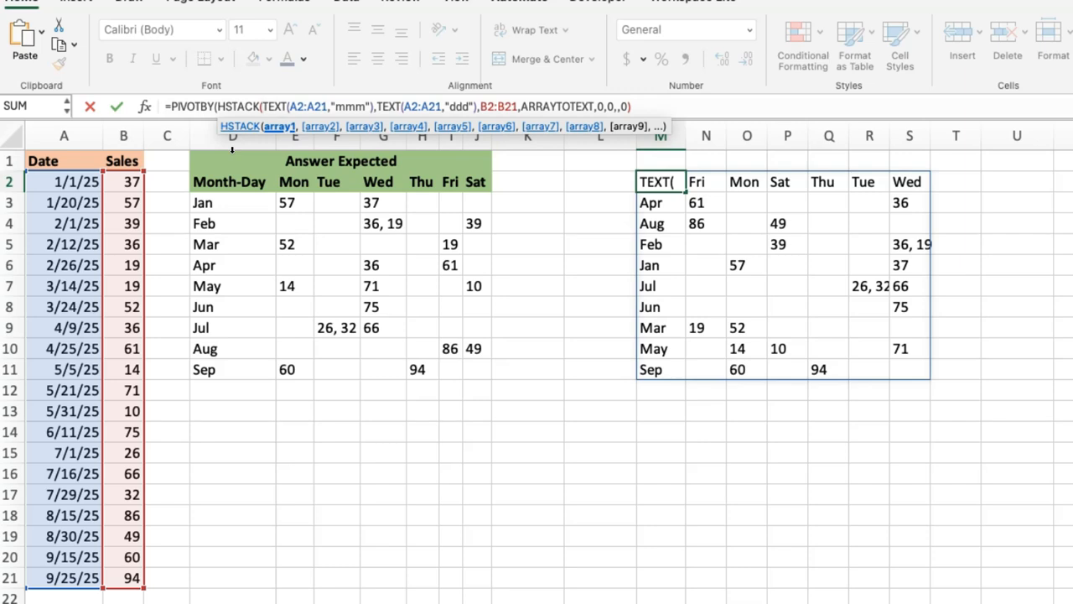
# Stack MONTH(A2:A21) beside the month names and verify the numbered Jan–Sep rows
pyautogui.write('mon')
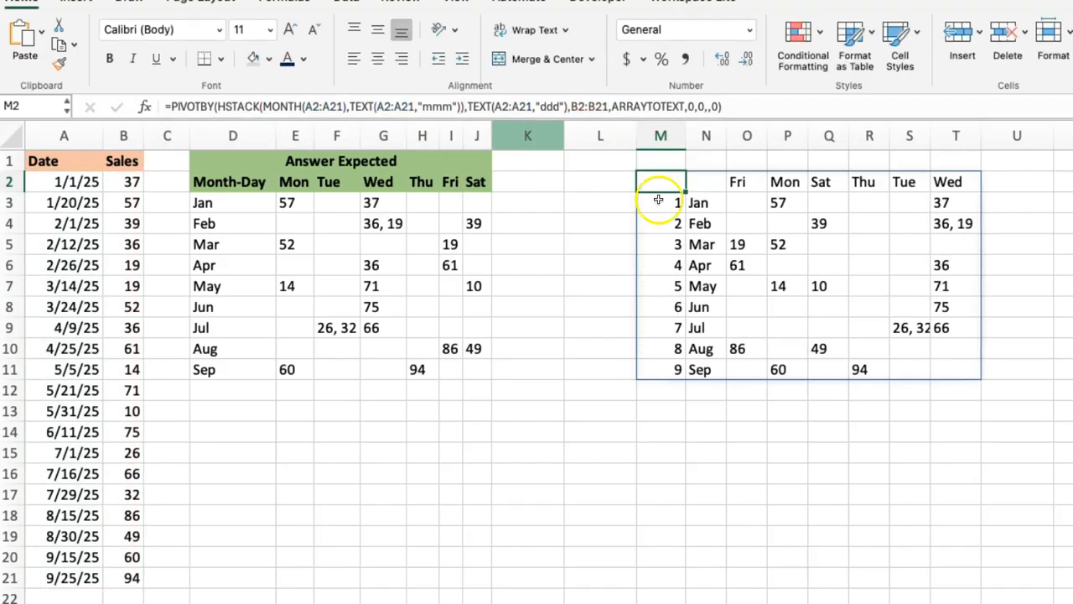
pyautogui.click(661, 202)
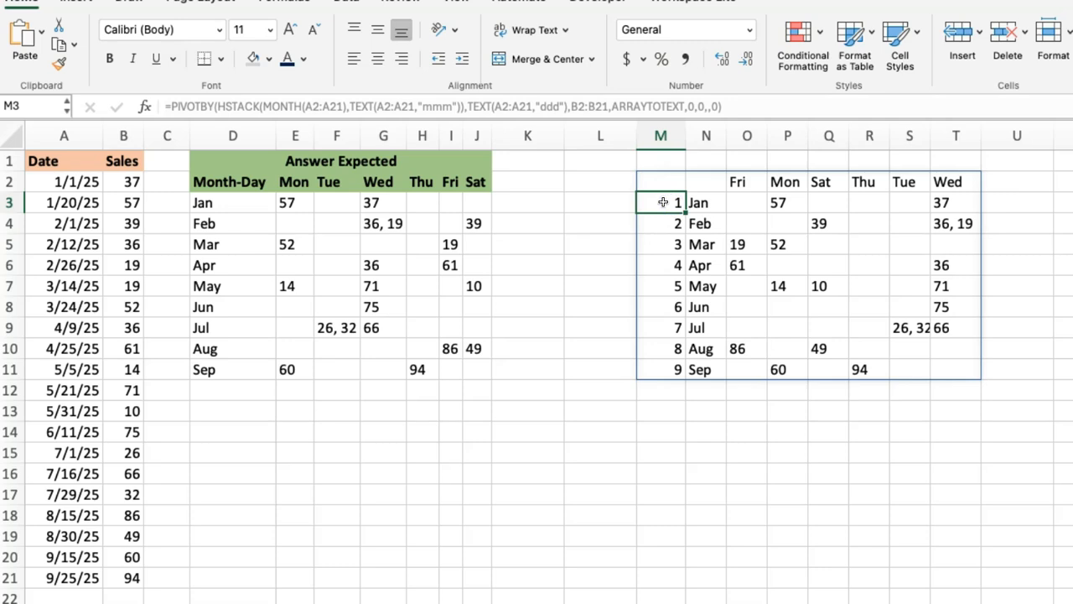
pyautogui.moveTo(670, 227)
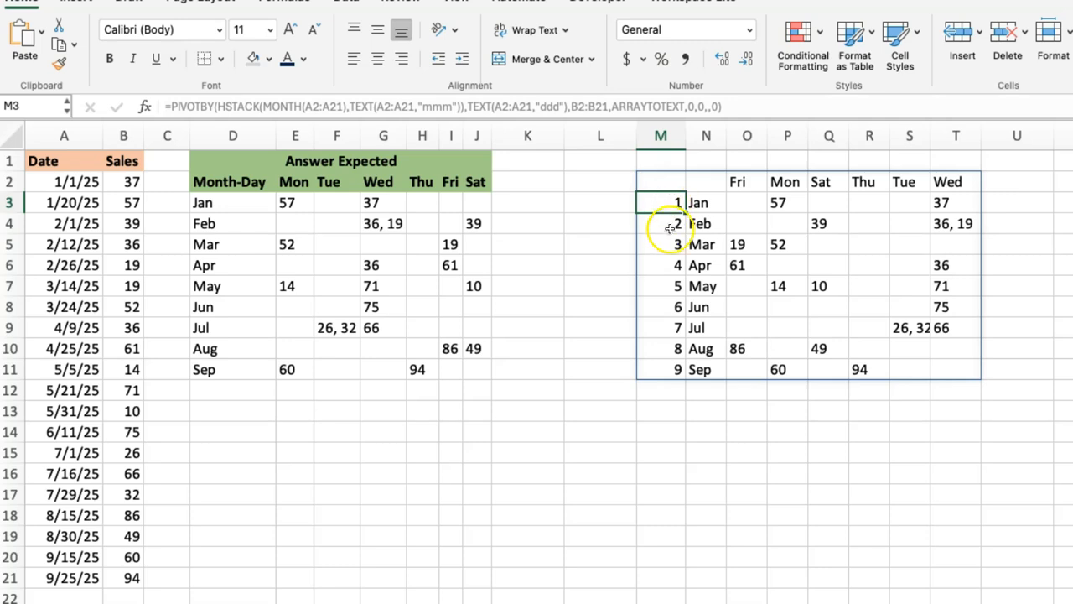
pyautogui.moveTo(666, 373)
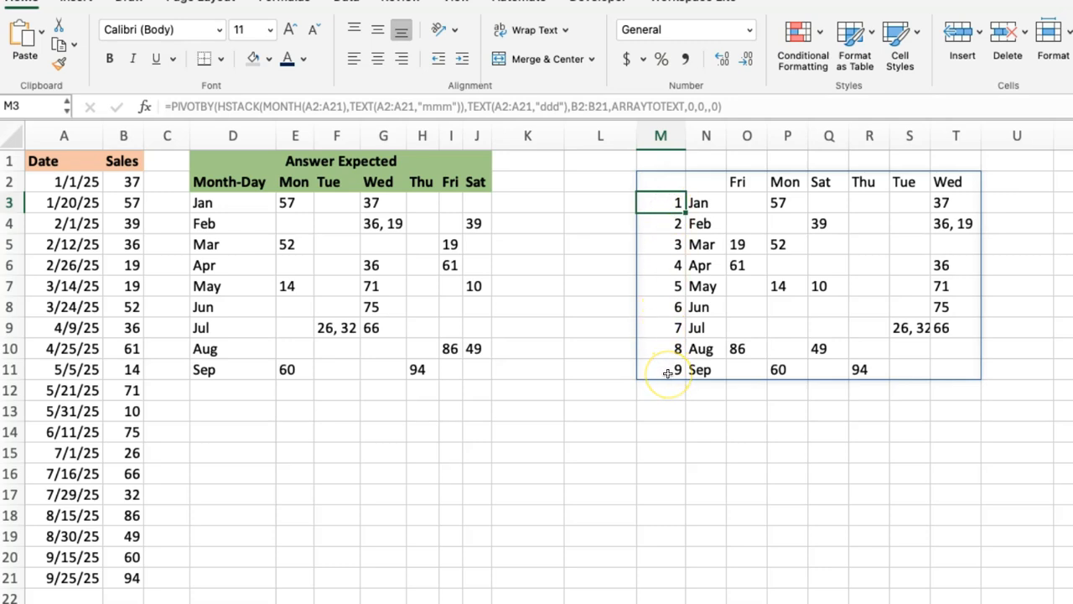
pyautogui.moveTo(704, 265)
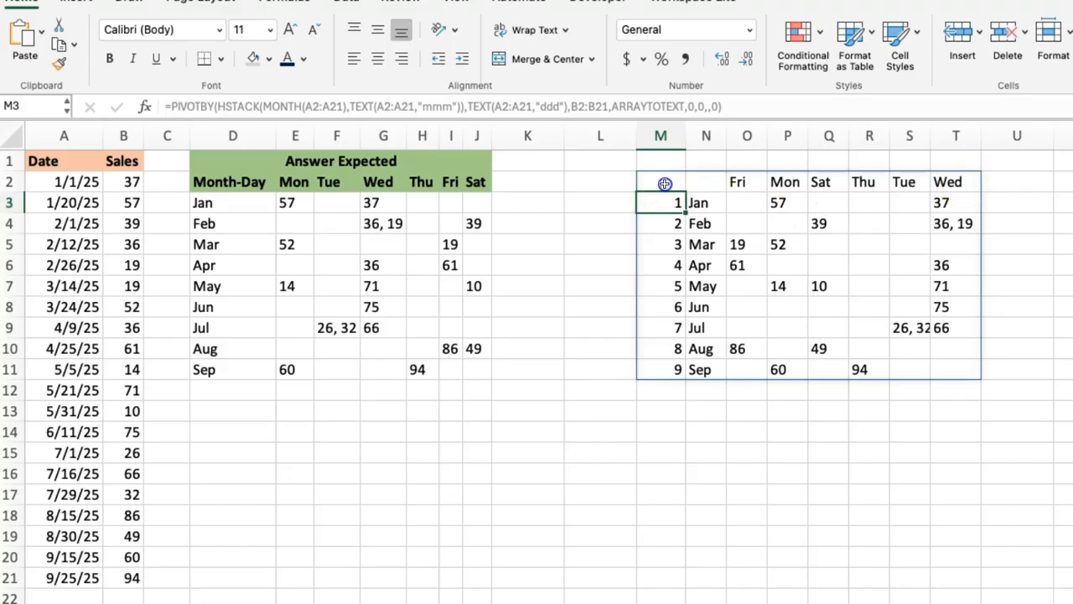
# Stack WEEKDAY(A2:A21,2) with the ddd column field and commit the formula
pyautogui.click(661, 182)
pyautogui.write('hstack(')
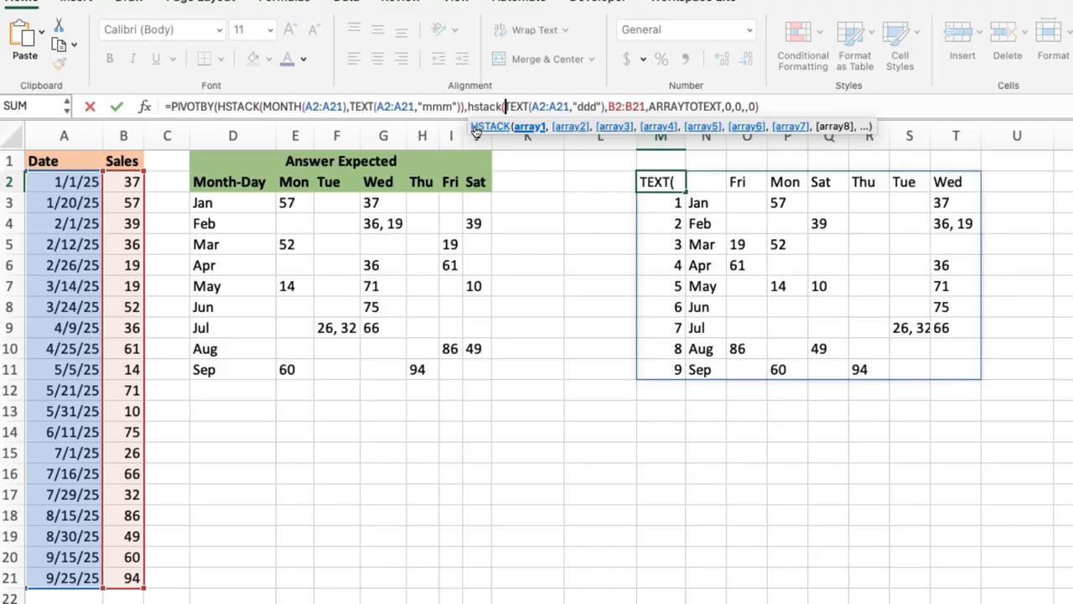
pyautogui.write('weekday')
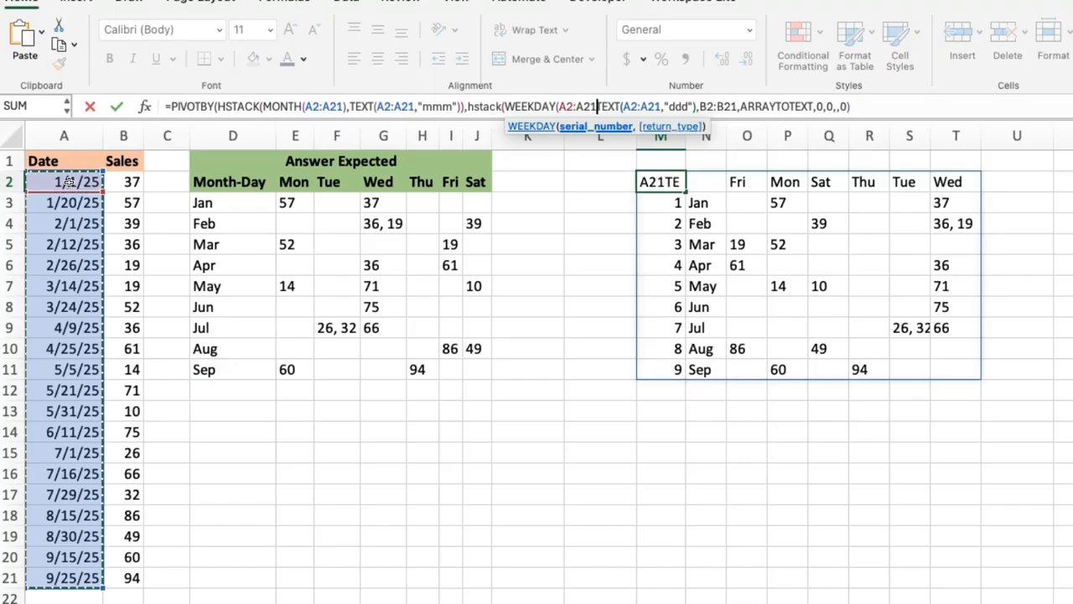
pyautogui.write('2,')
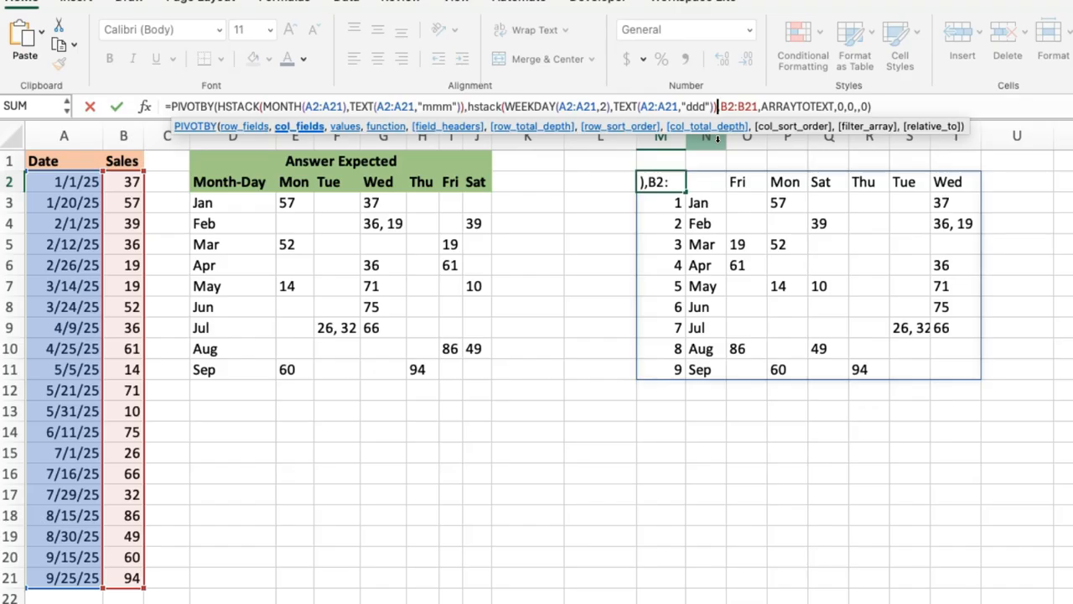
pyautogui.press('Return')
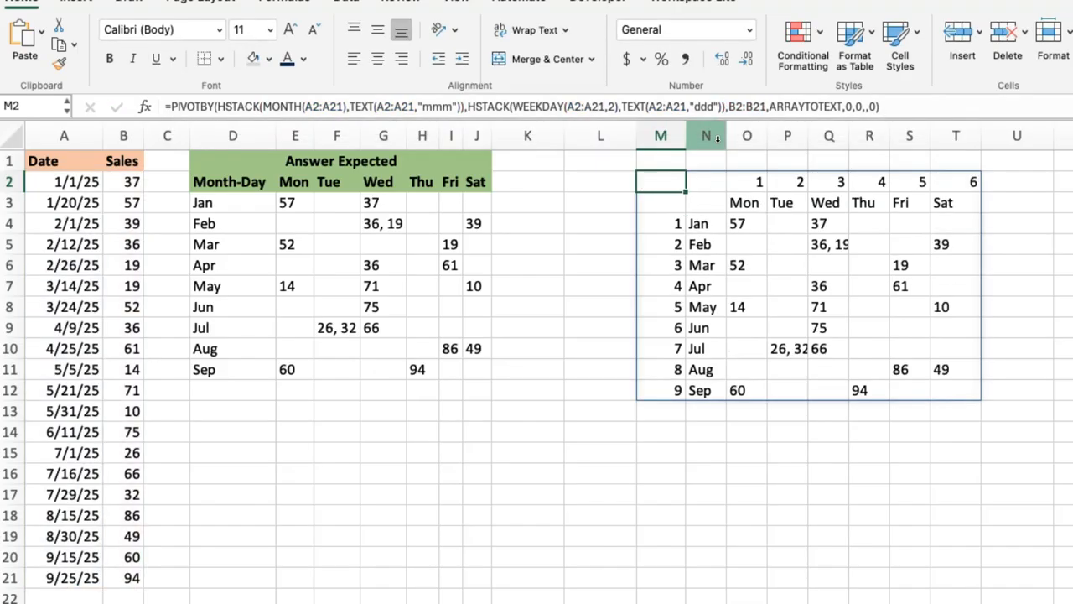
pyautogui.moveTo(882, 179)
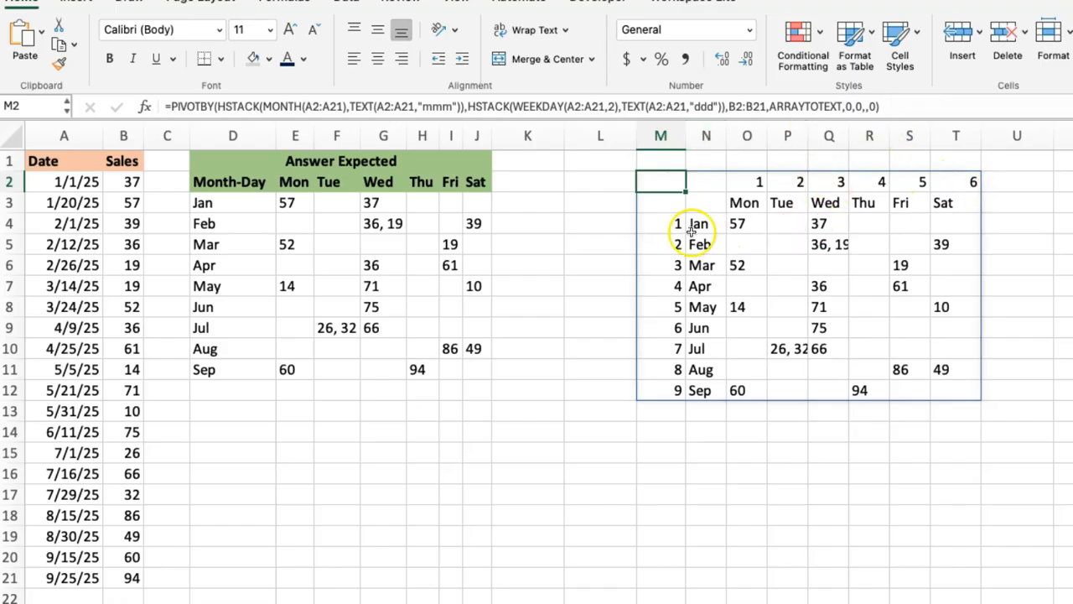
pyautogui.moveTo(708, 390)
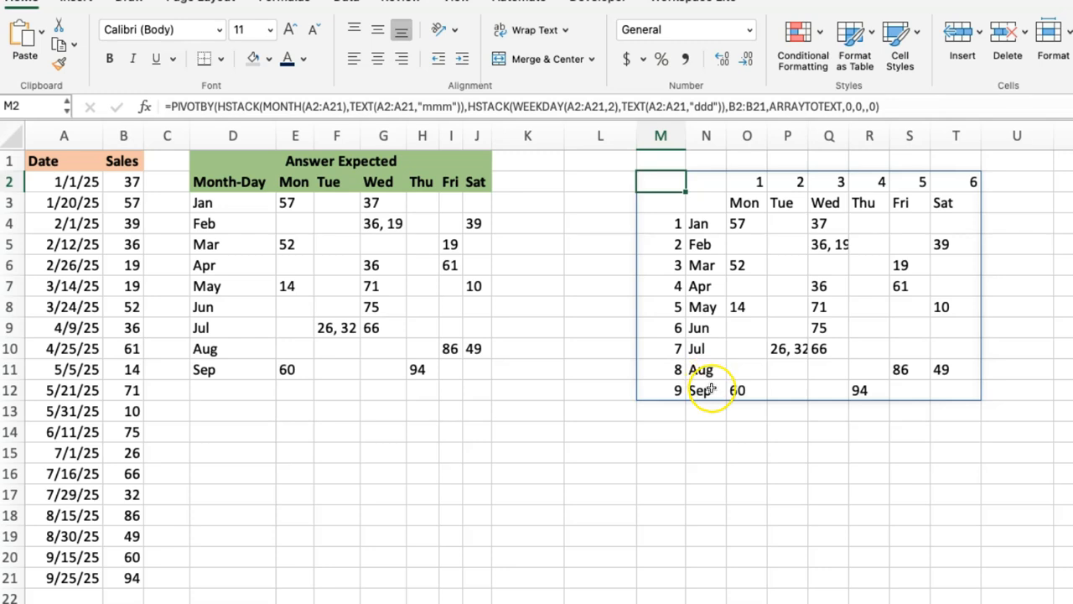
pyautogui.moveTo(966, 203)
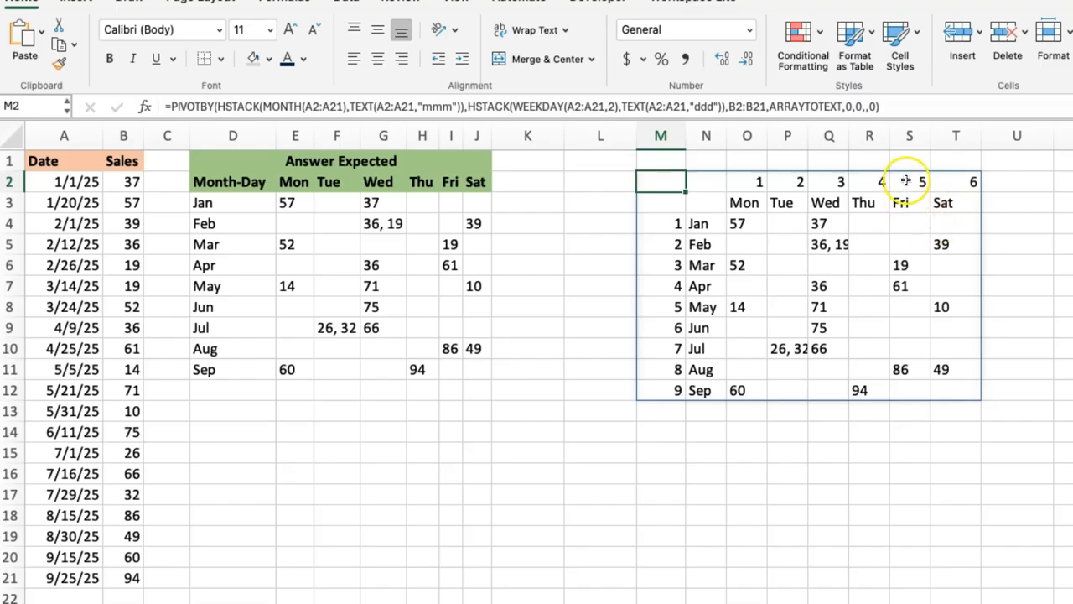
pyautogui.moveTo(905, 180)
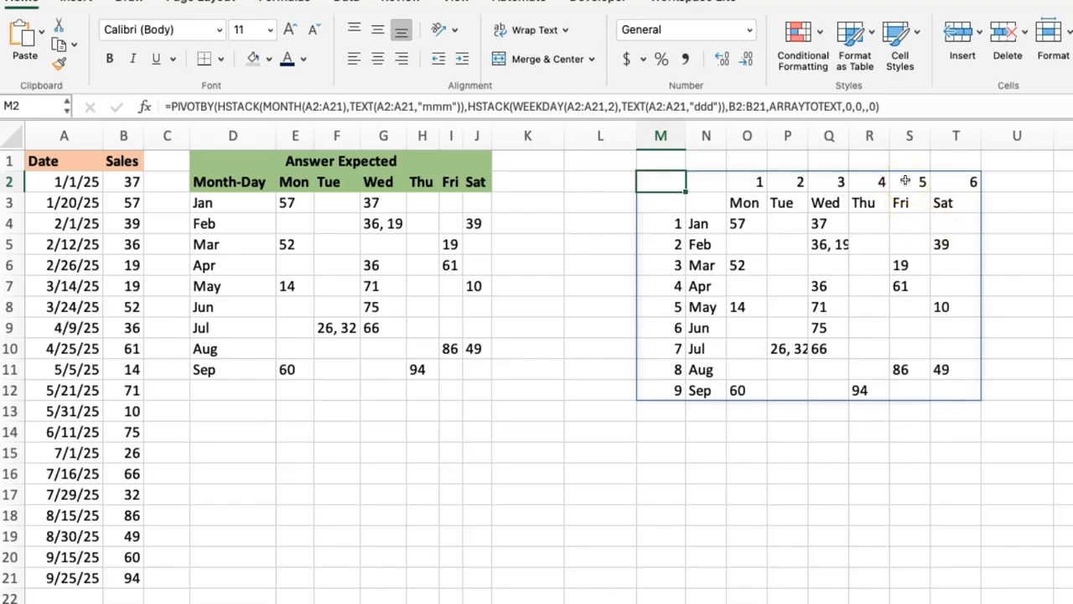
pyautogui.moveTo(177, 91)
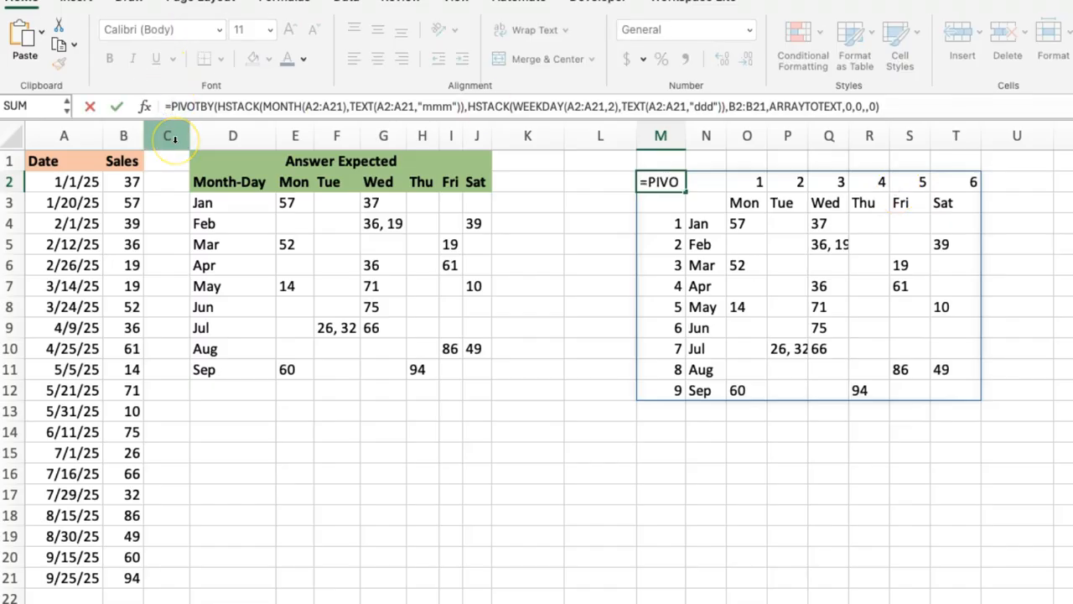
# Wrap the M2 PIVOTBY formula in DROP(…,1,1) to strip the helper numbers
pyautogui.write('=DroP')
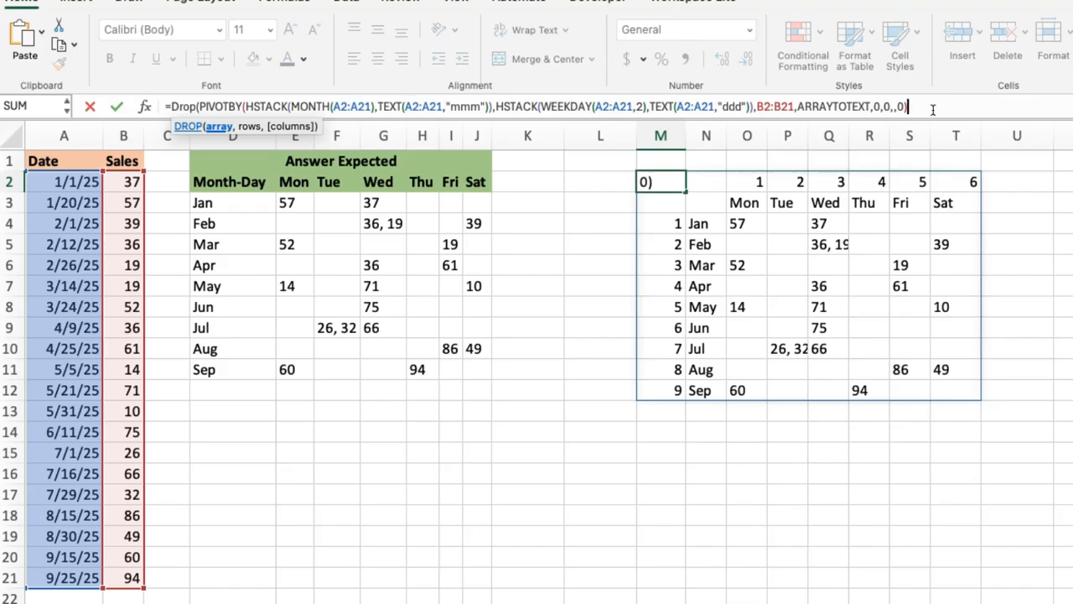
pyautogui.write(',')
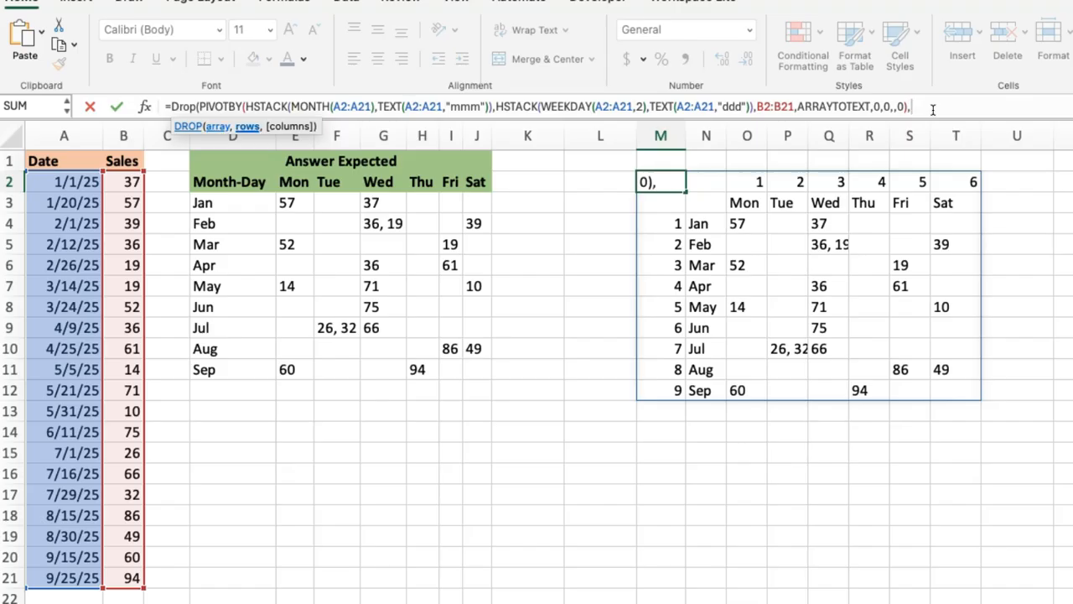
pyautogui.write('1')
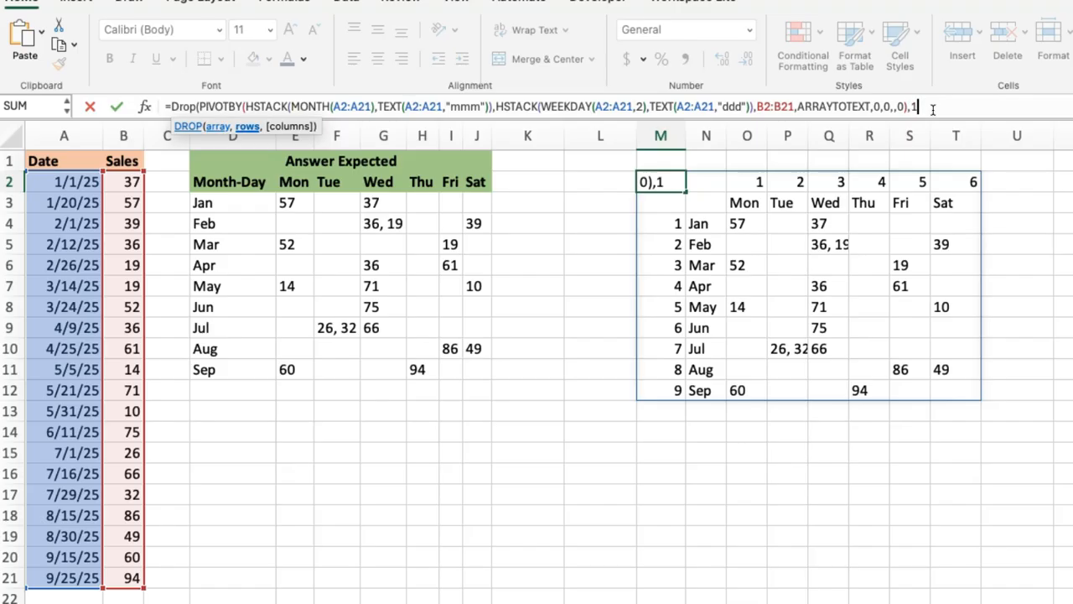
pyautogui.write(',')
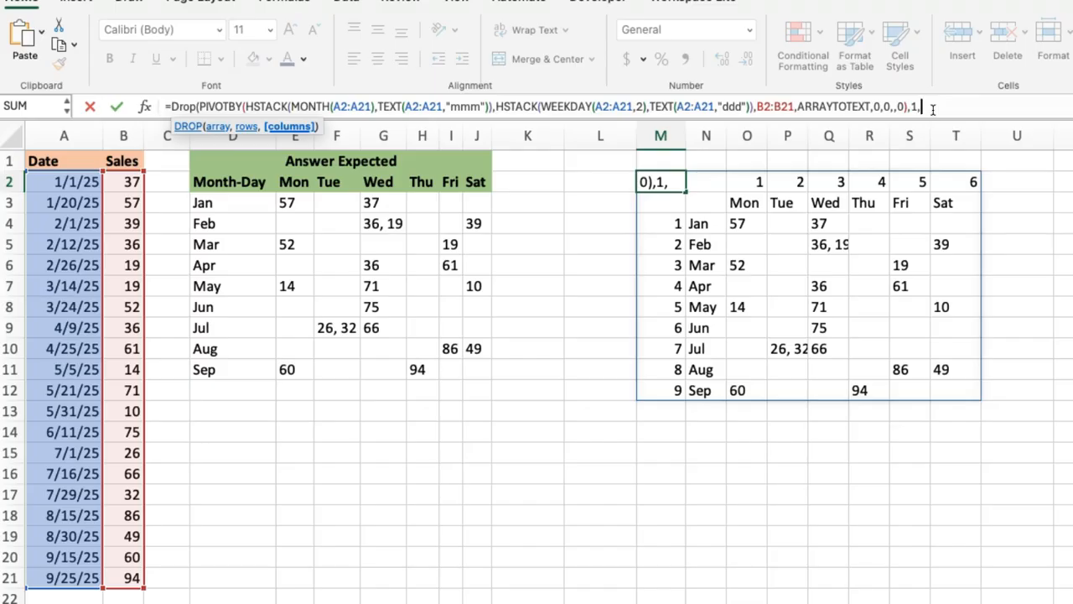
pyautogui.write(',1)')
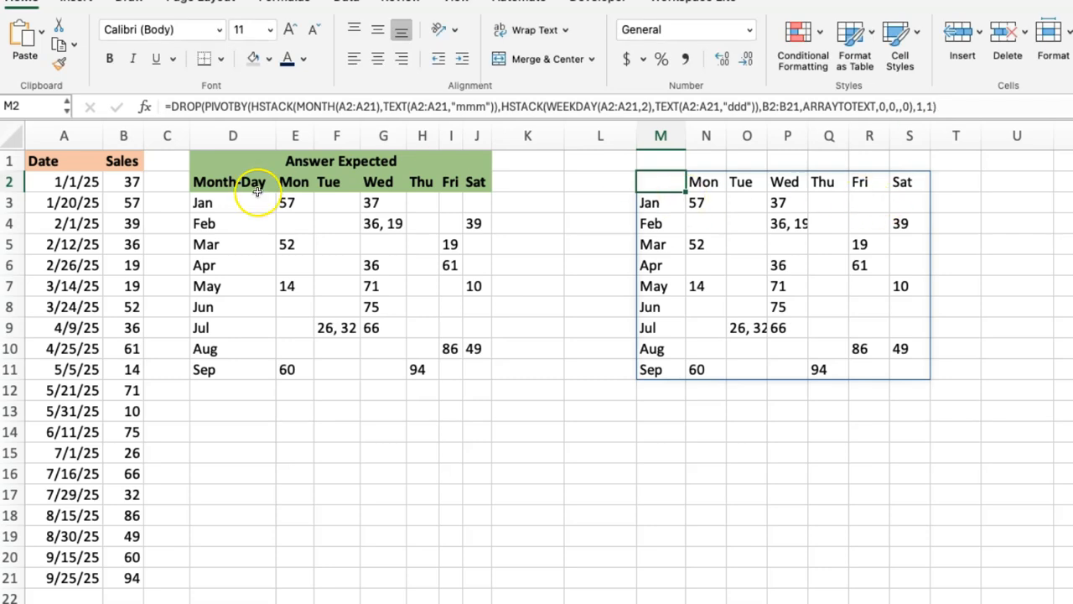
pyautogui.moveTo(565, 472)
pyautogui.write('=')
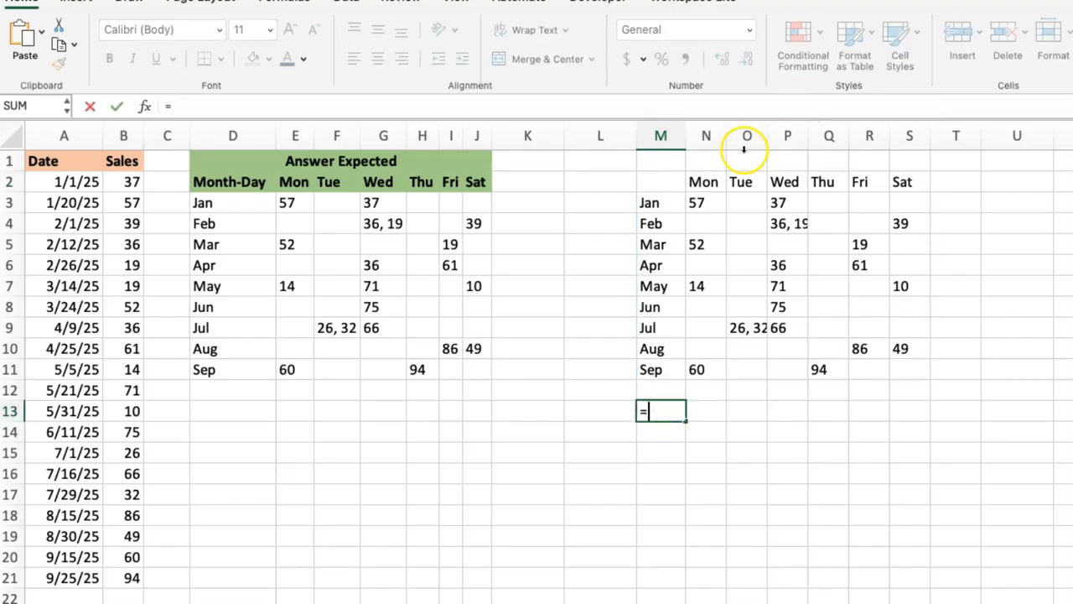
# Enter =M2#= in M13 and reference D2:J11 as the expected table
pyautogui.write('M2#=D2')
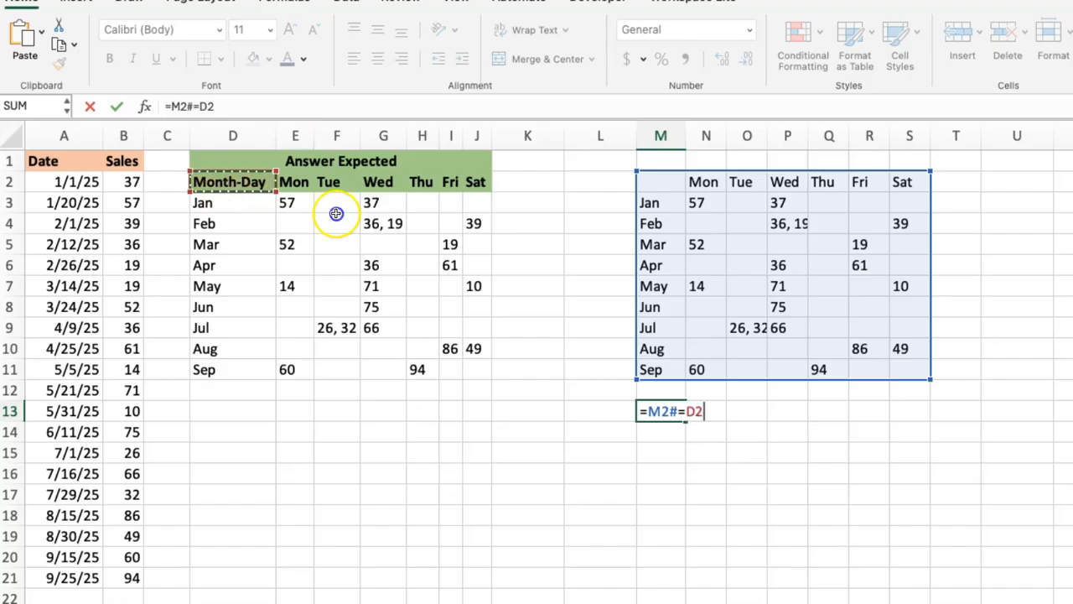
pyautogui.moveTo(336, 213); pyautogui.dragTo(478, 372)
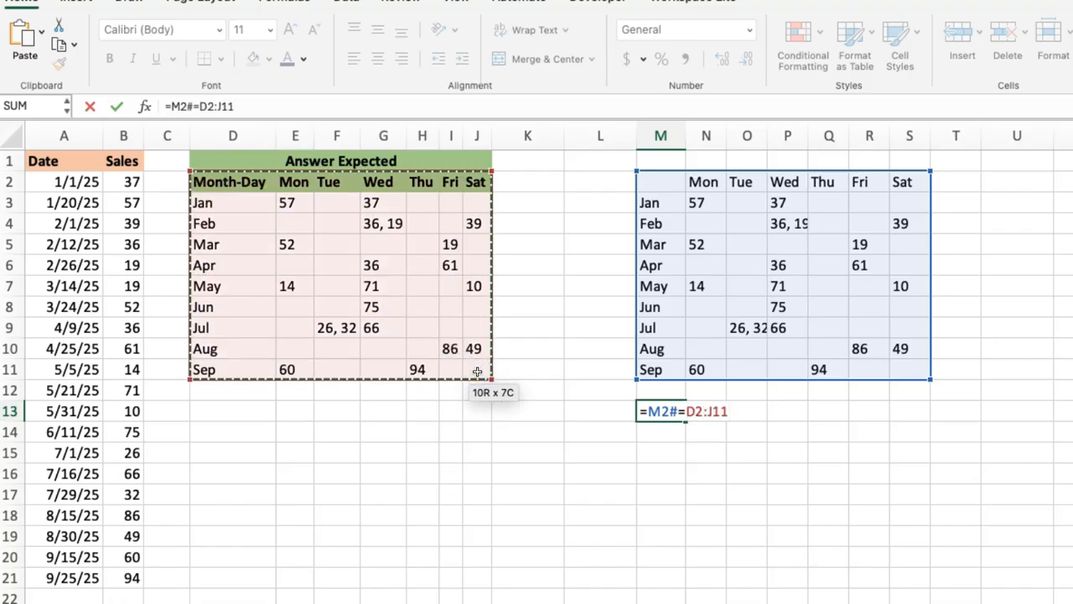